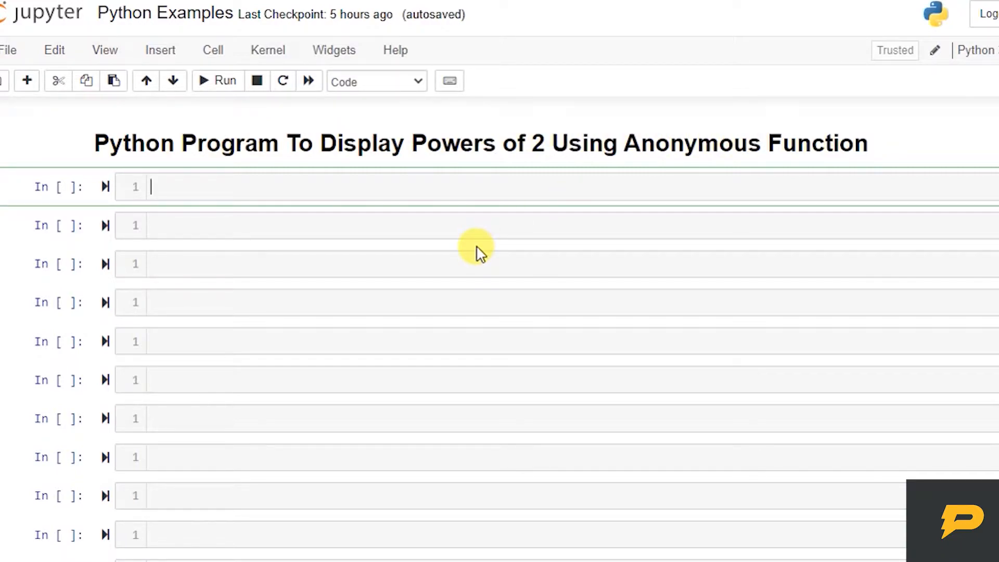
pyautogui.moveTo(237, 381)
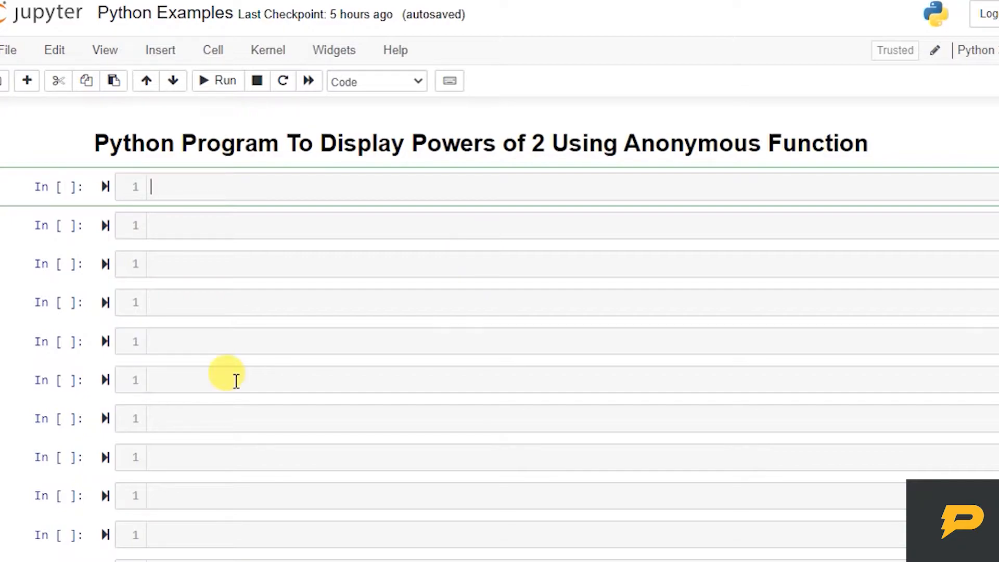
# Write nterms = int(input('Enter number of terms: ')) in the first code cell
pyautogui.write('n')
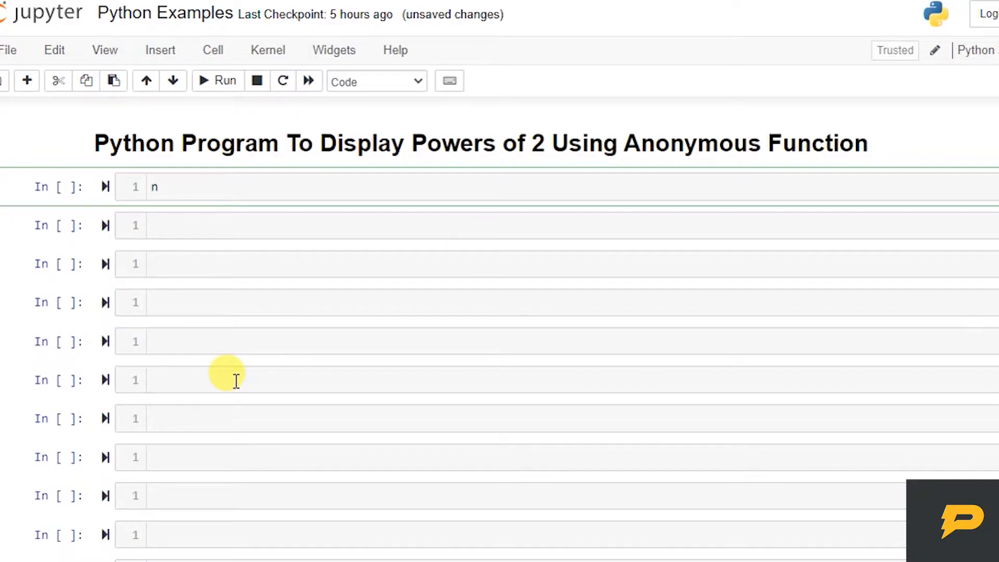
pyautogui.write('terms =')
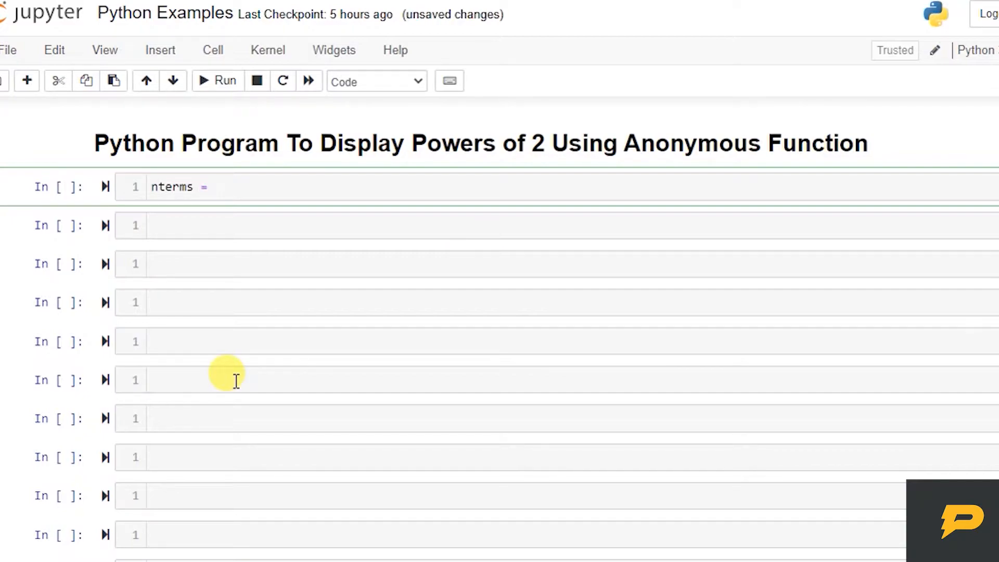
pyautogui.write('int(input()')
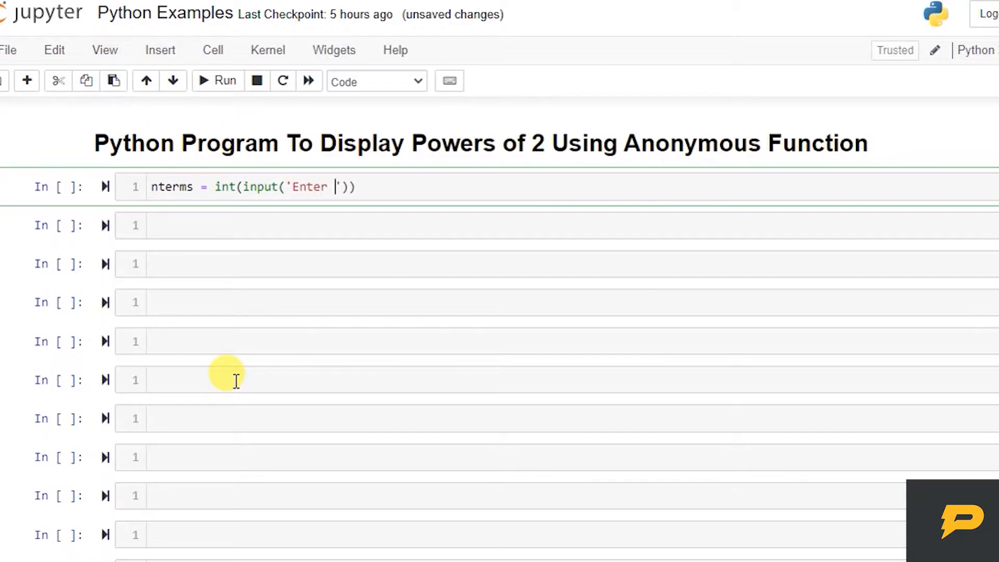
pyautogui.write('number of terms:')
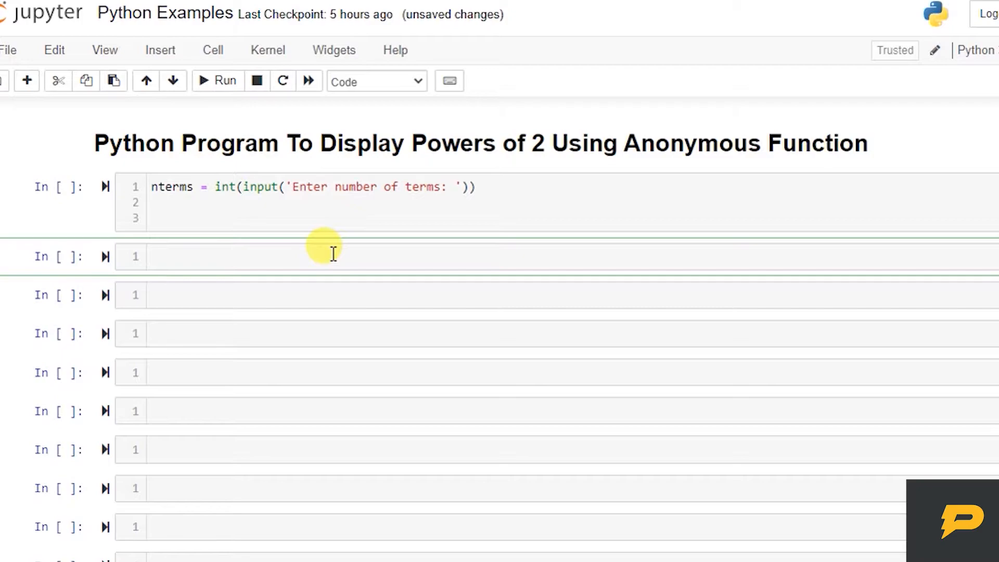
# Define the anonymous function a = lambda x : 2**x in the next cell
pyautogui.write('lambda')
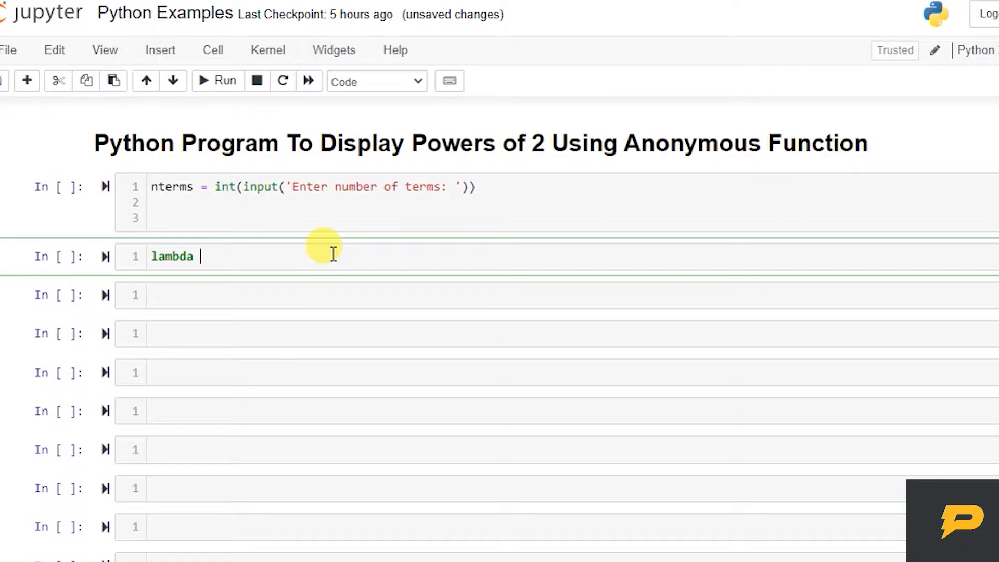
pyautogui.write('x :')
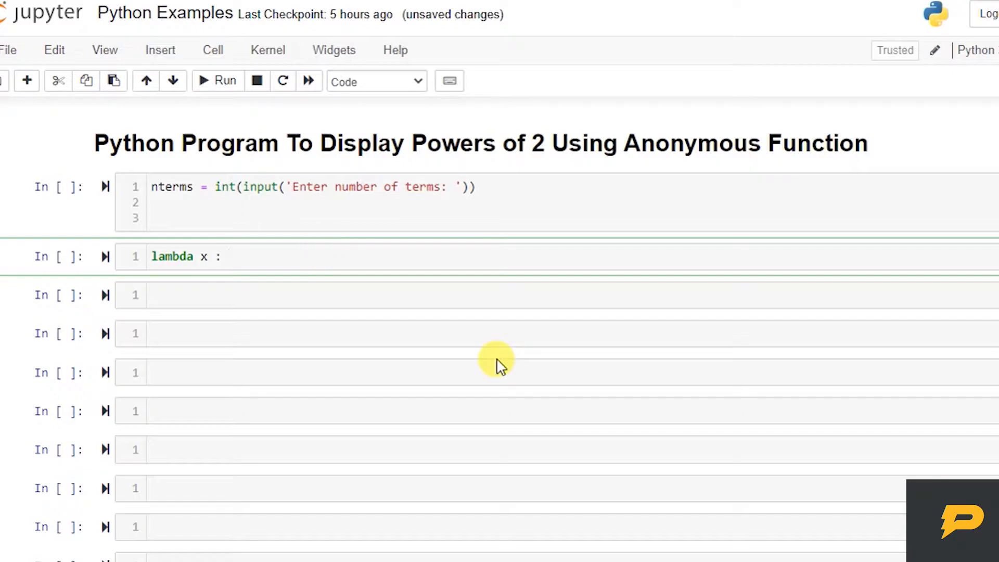
pyautogui.write('2**')
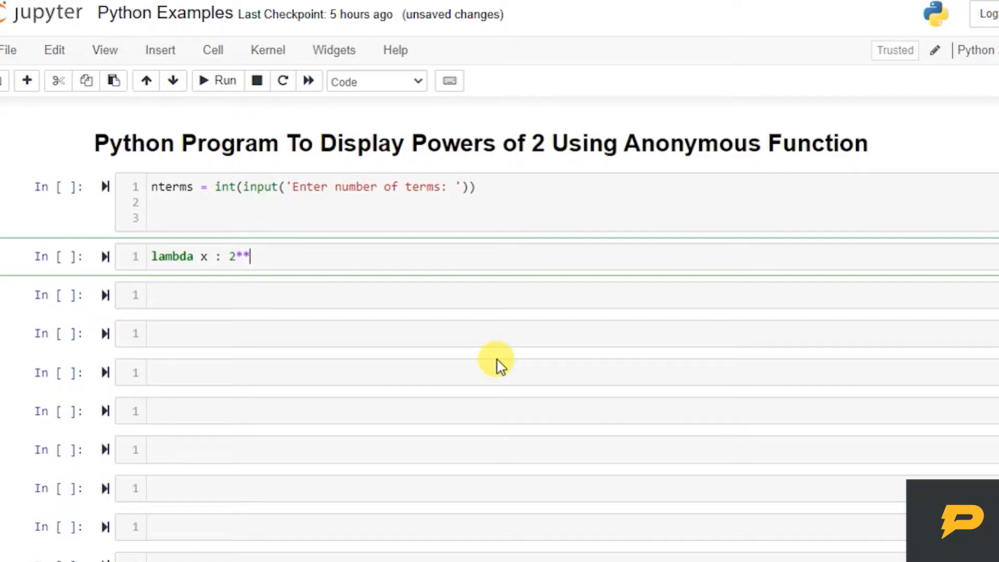
pyautogui.write('x')
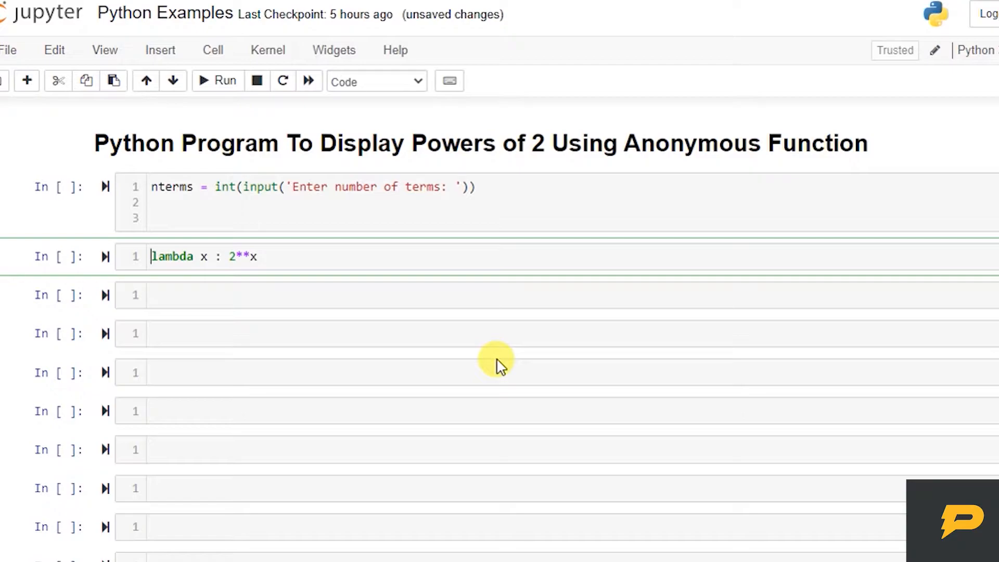
pyautogui.write('a =')
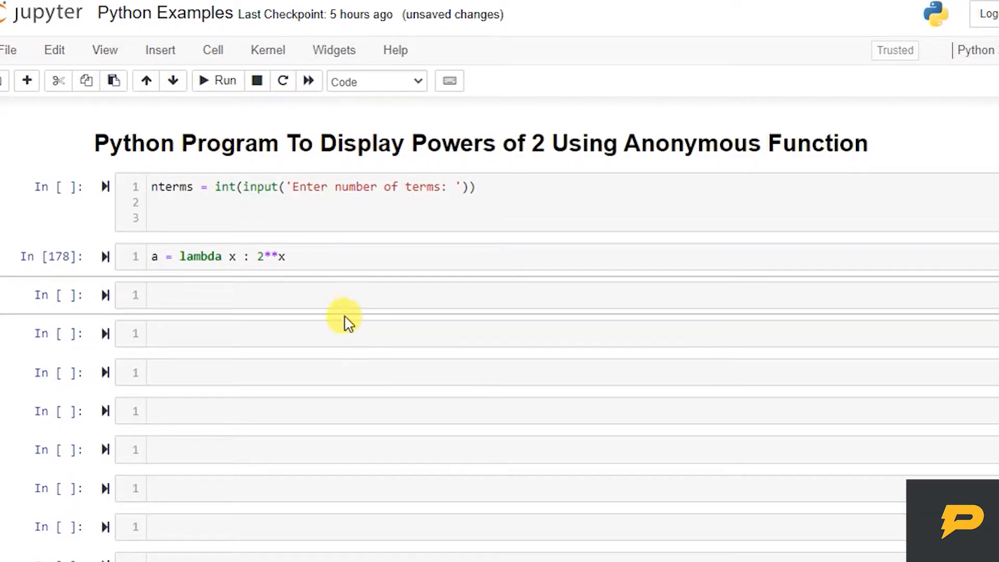
# Test the function with a(4) in the cell below and fix the colon in the lambda definition
pyautogui.click(317, 295)
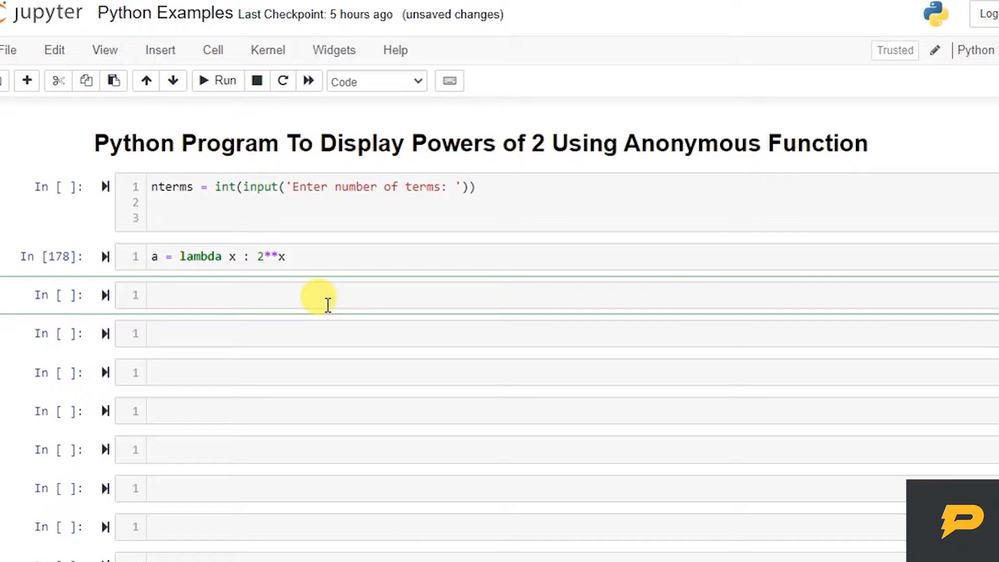
pyautogui.write('a()')
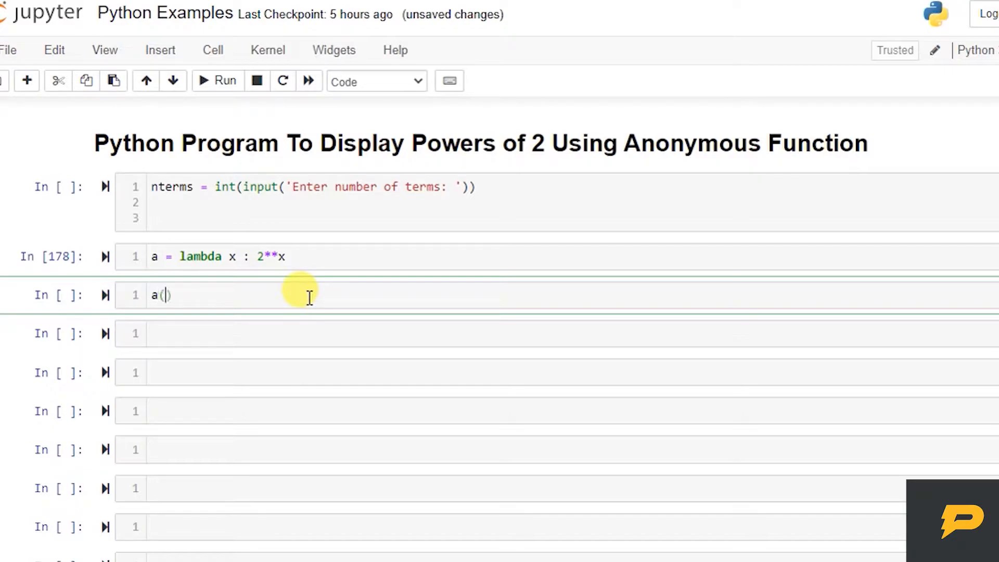
pyautogui.write('4')
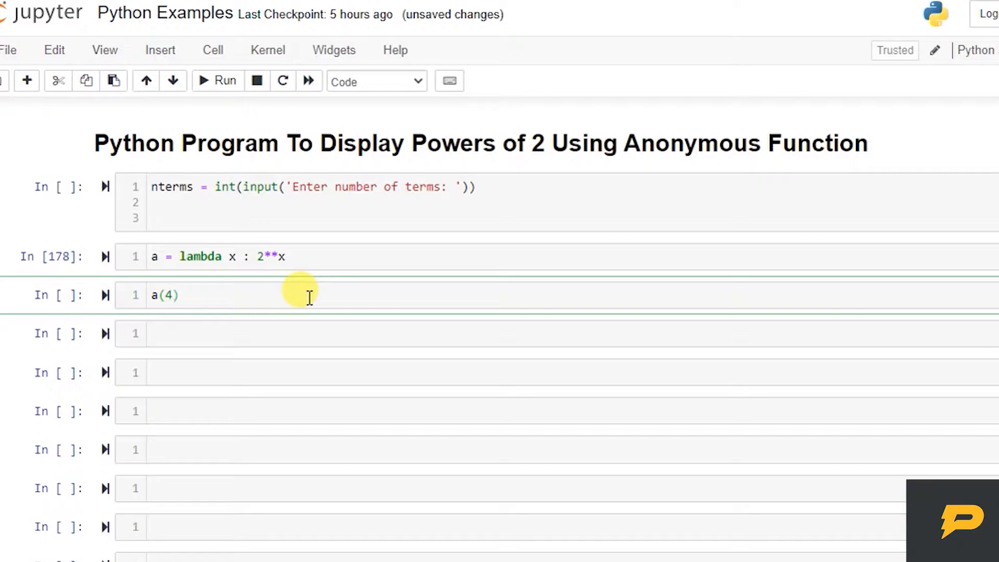
pyautogui.moveTo(262, 261)
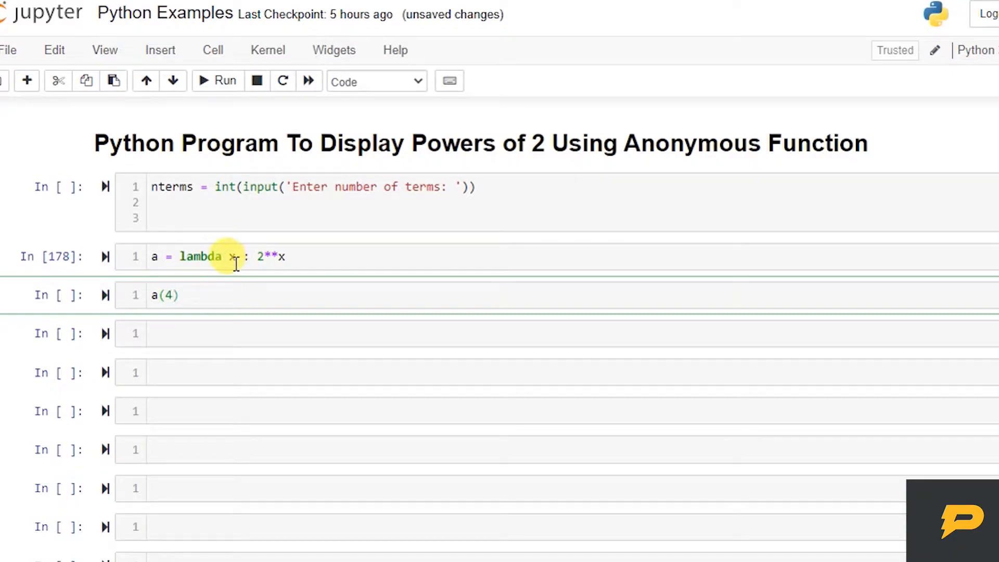
pyautogui.click(232, 256)
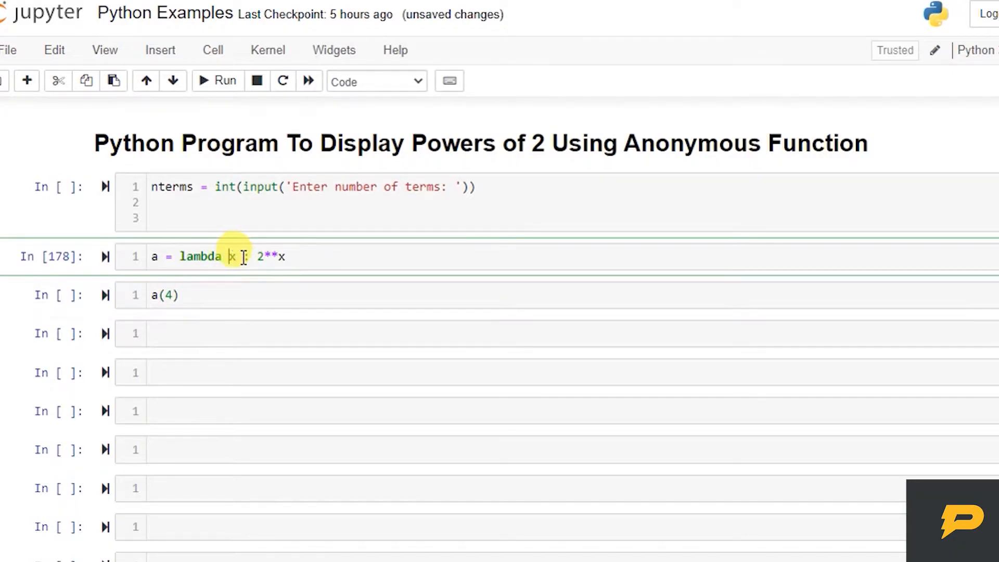
pyautogui.write(':')
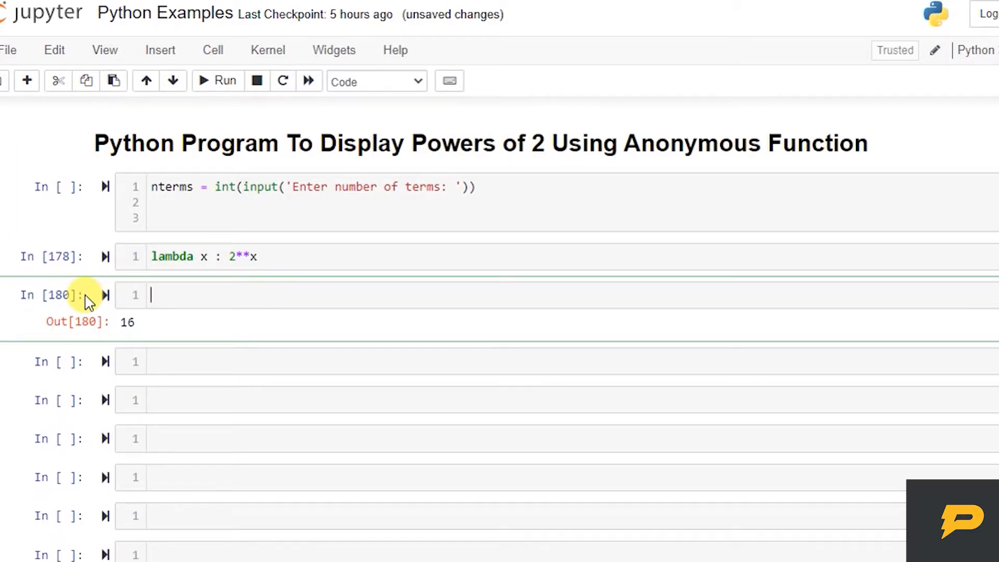
# Start an empty map() call and review its docstring signature map(func, *iterables)
pyautogui.write('map')
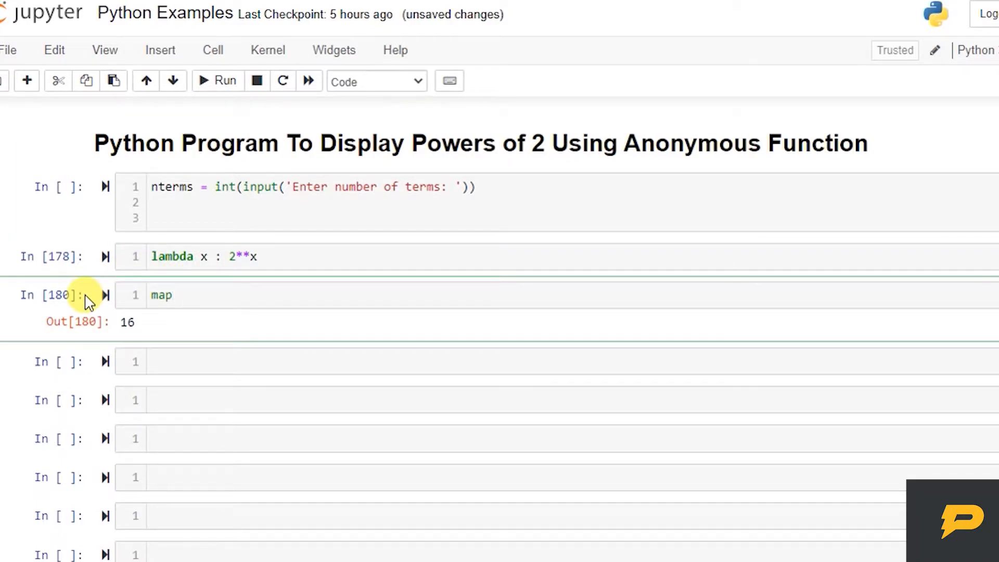
pyautogui.write('()')
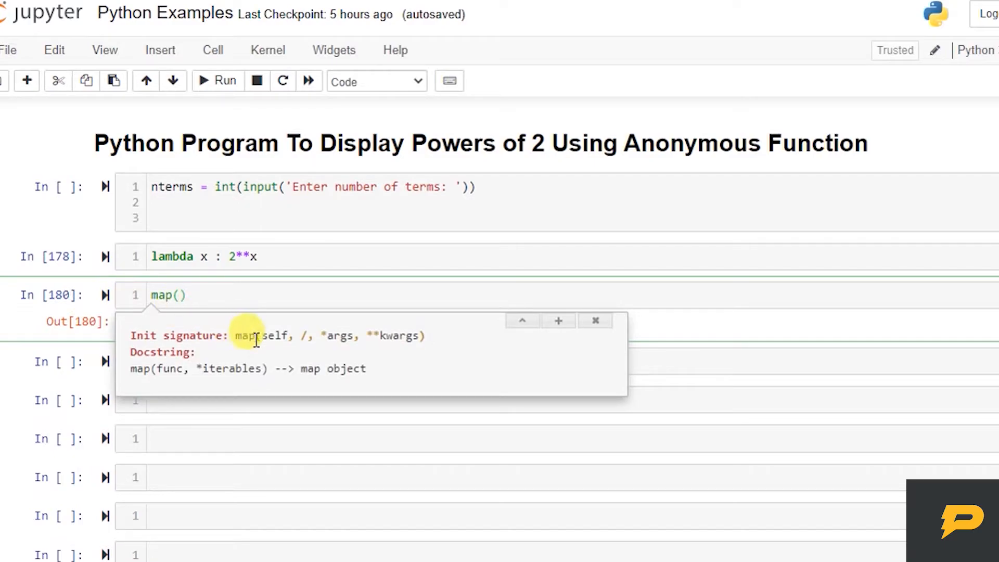
pyautogui.doubleClick(275, 336)
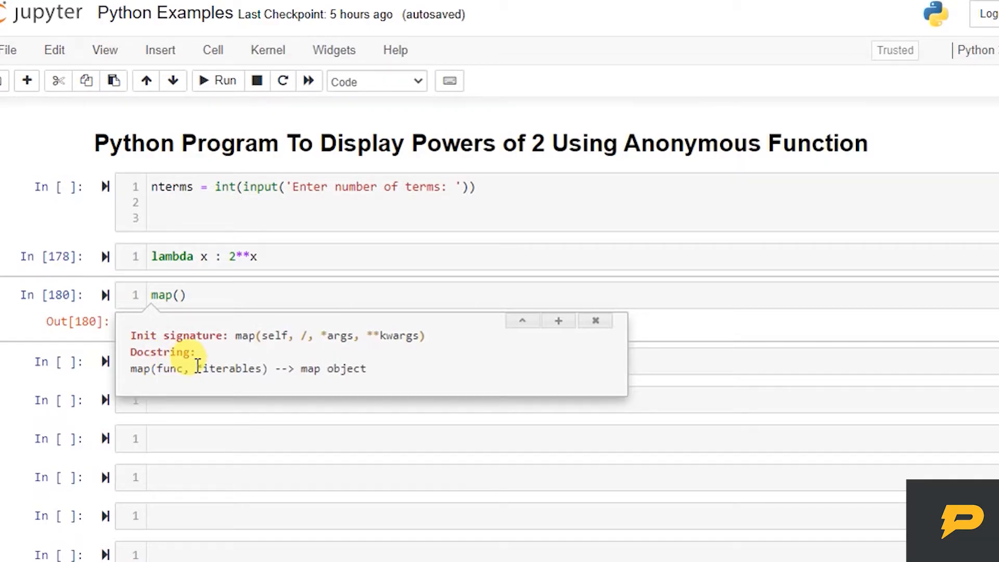
pyautogui.doubleClick(226, 368)
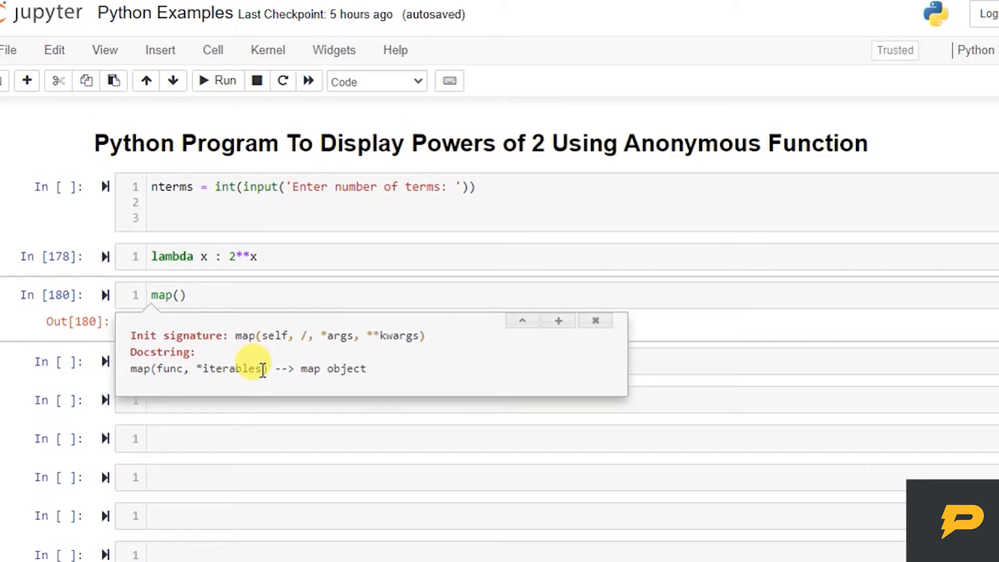
pyautogui.click(594, 319)
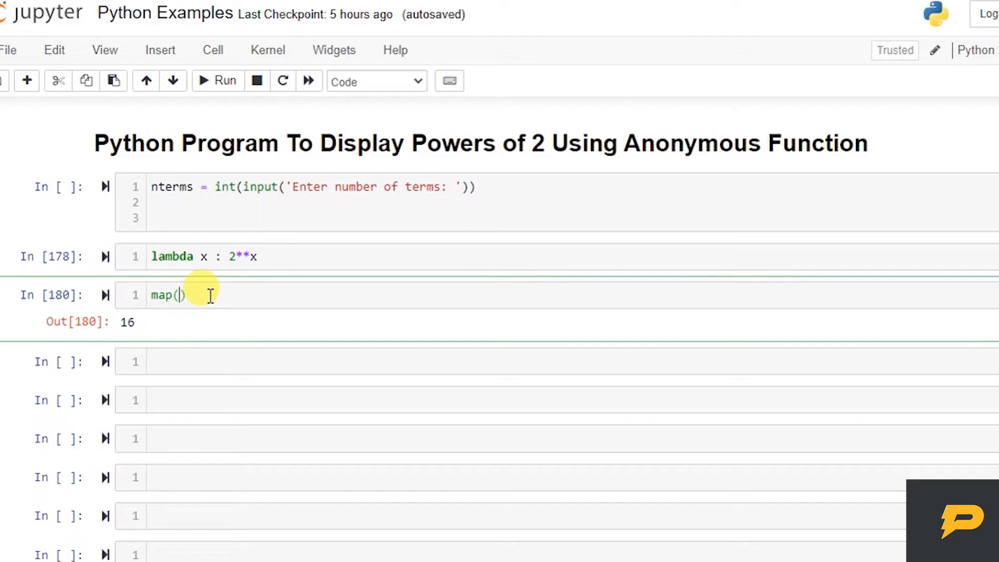
# Run list(map(lambda x : 2**x, [1,2,3,4])) to get [2, 4, 8, 16]
pyautogui.write('lambda x : 2**x,')
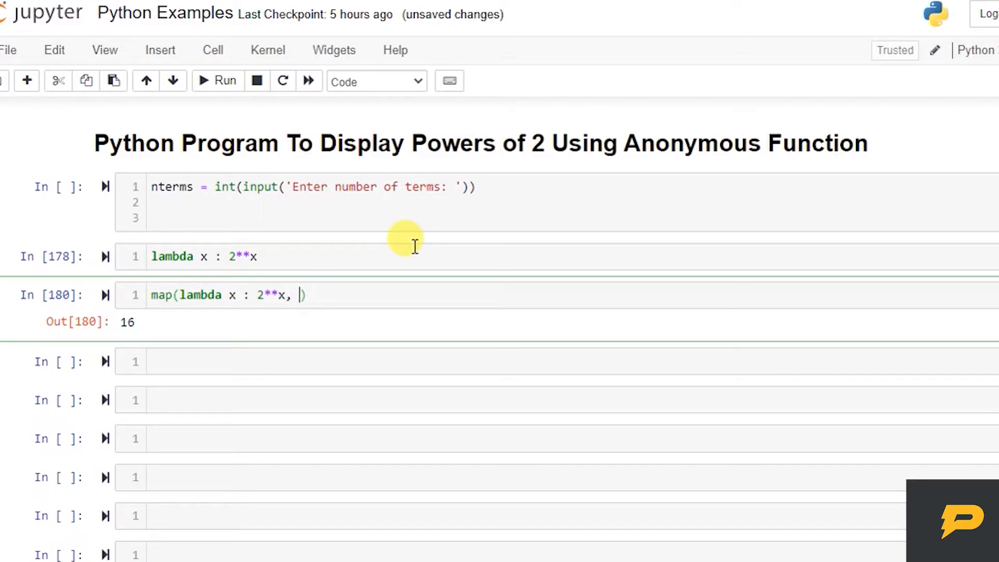
pyautogui.moveTo(388, 264)
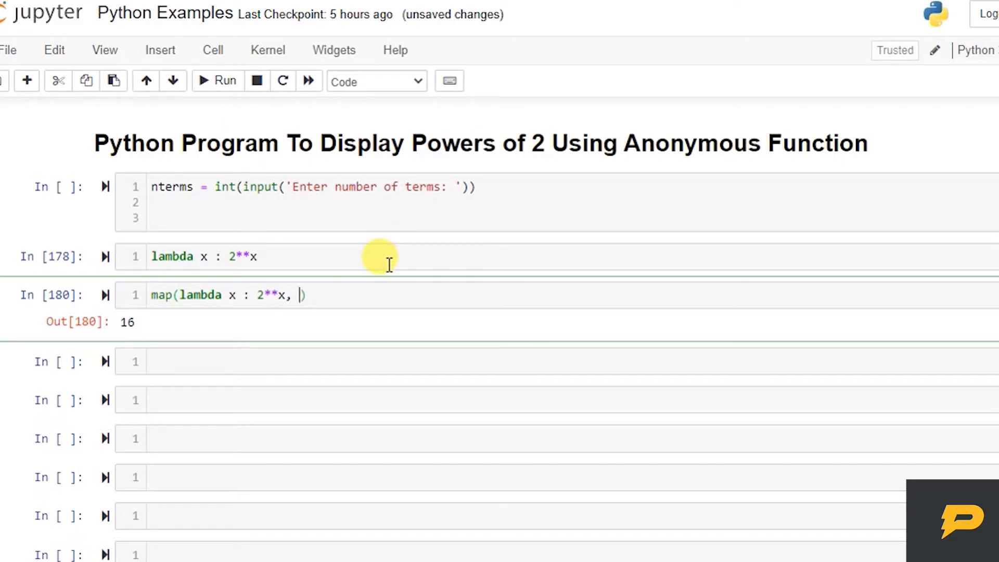
pyautogui.write('[1,2,3,4')
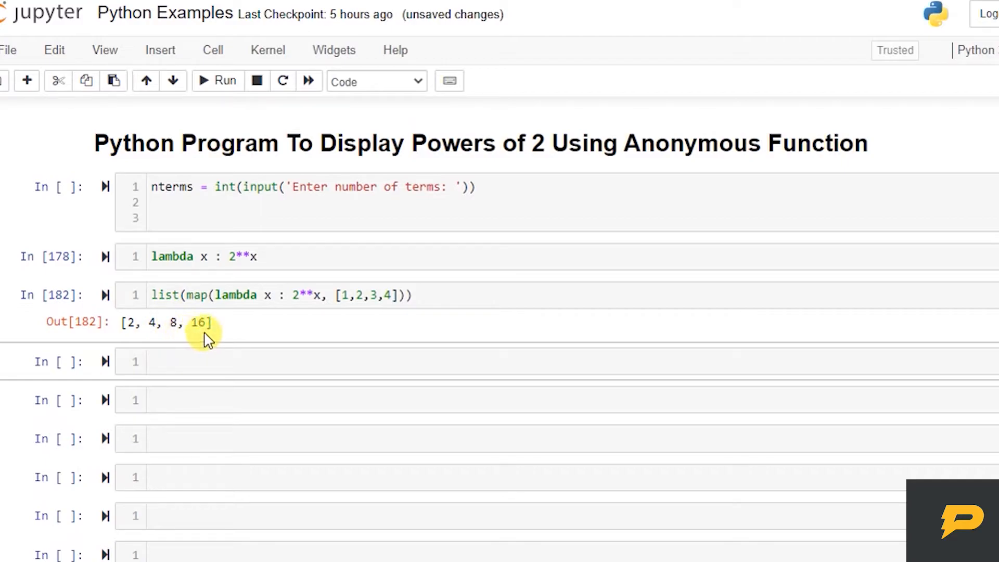
pyautogui.moveTo(267, 334)
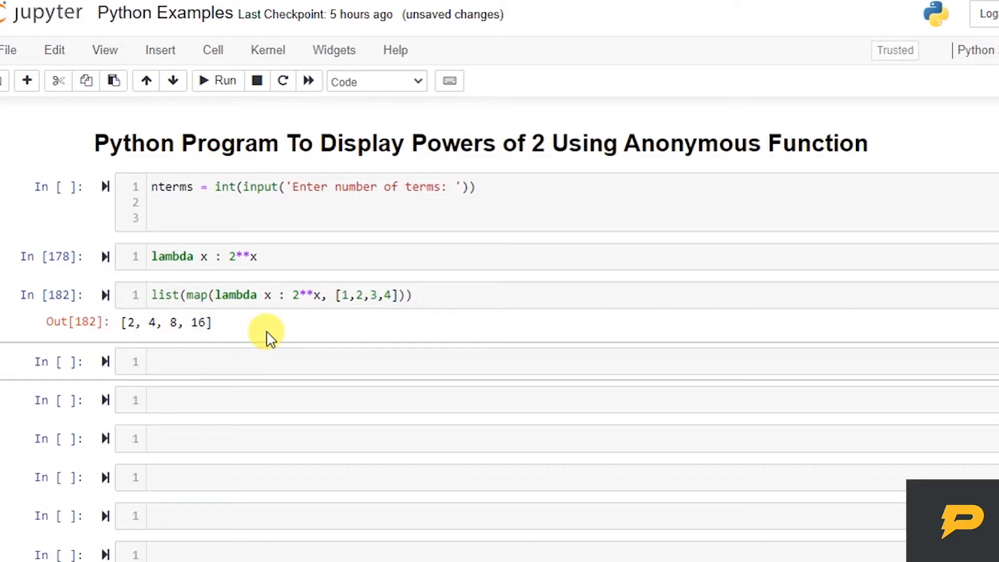
pyautogui.click(345, 295)
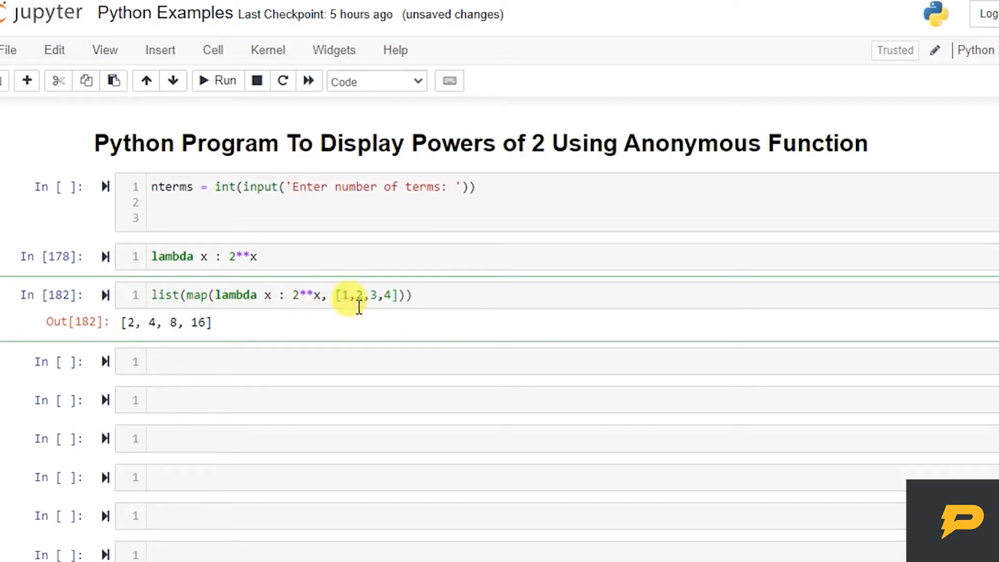
pyautogui.moveTo(169, 342)
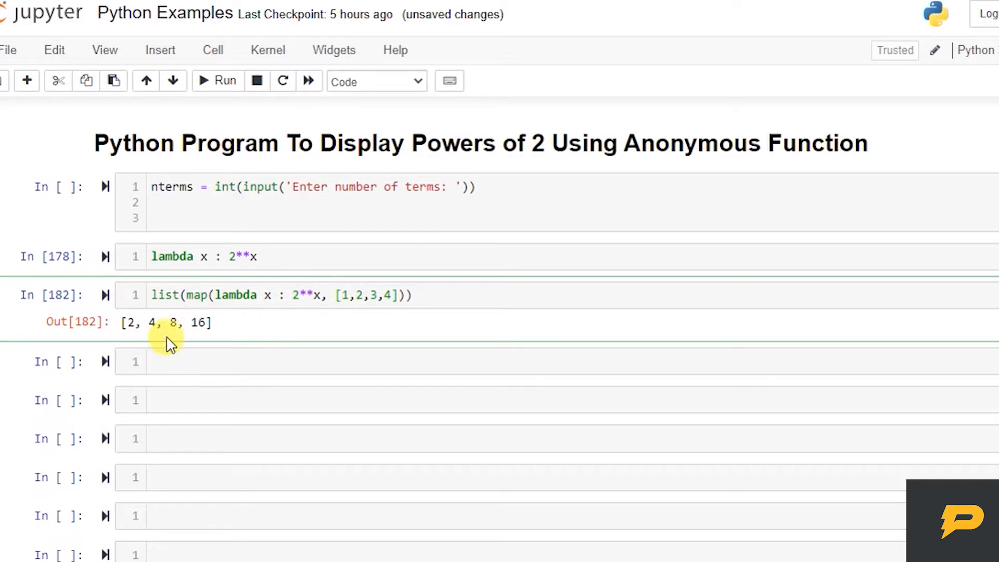
pyautogui.click(337, 294)
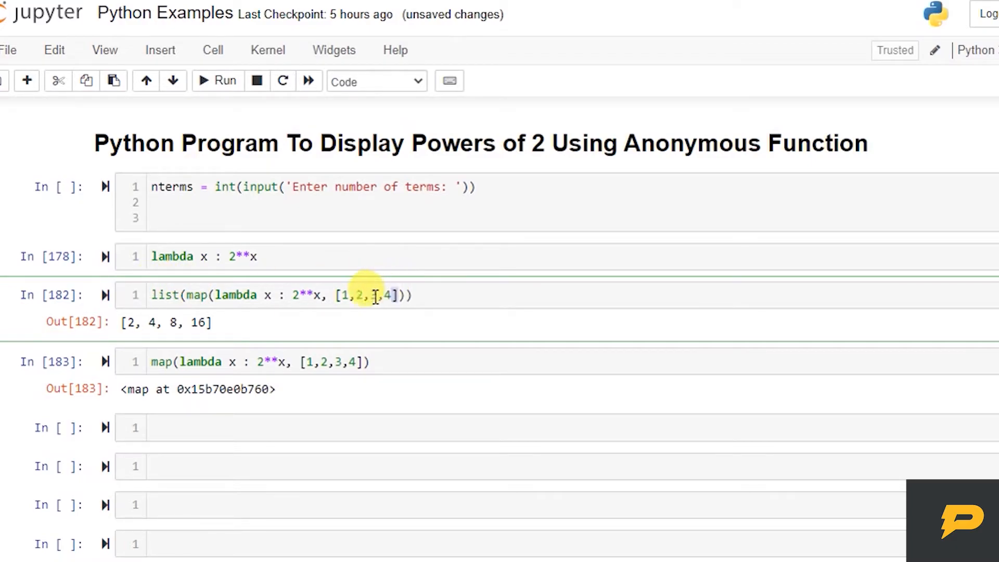
# Replace the exponent list [1,2,3,4] with a range(7) call
pyautogui.moveTo(334, 295); pyautogui.dragTo(392, 294)
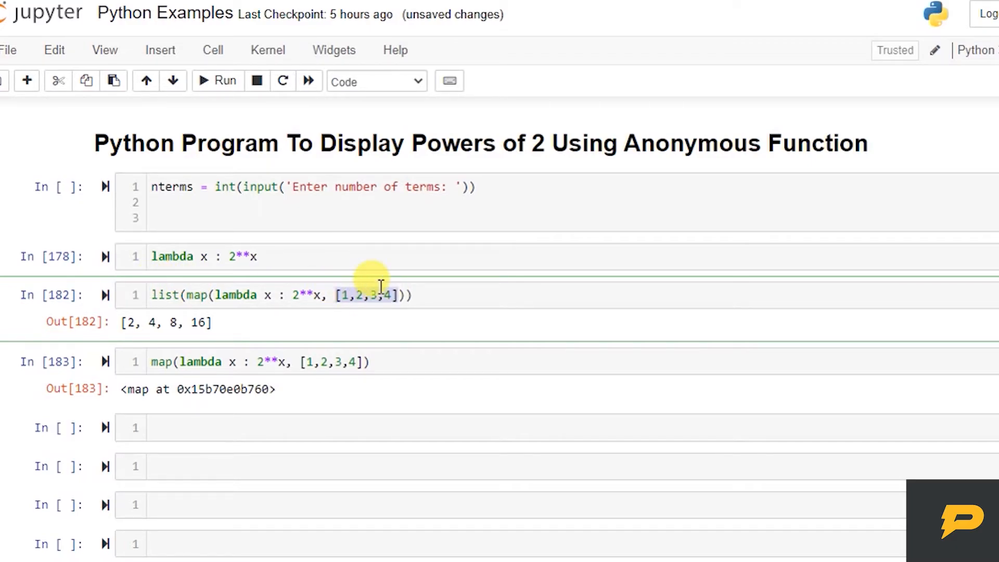
pyautogui.write('range(7)')
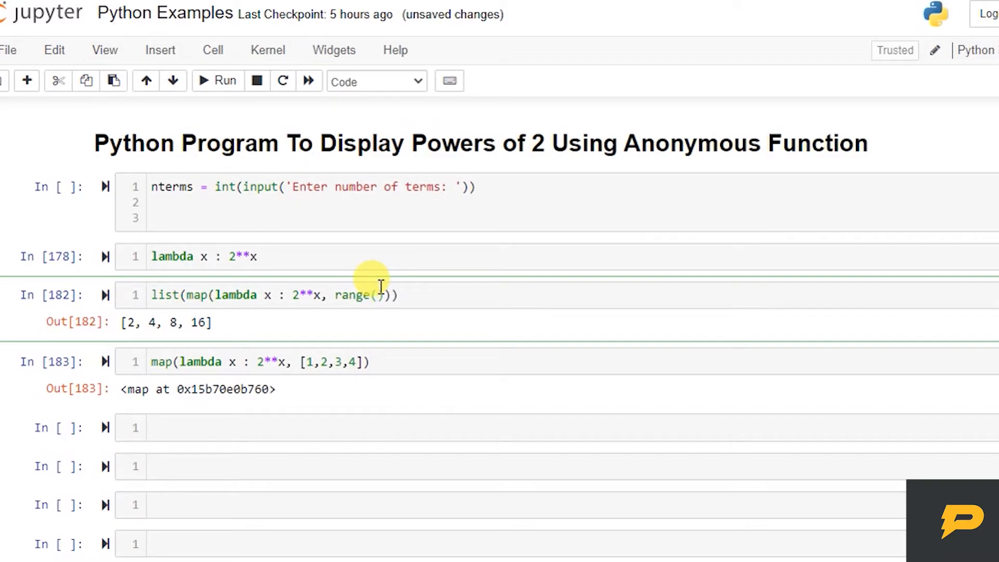
# Change the call to range(nterms) and write list(range(10)) in the test cell
pyautogui.write('nterms')
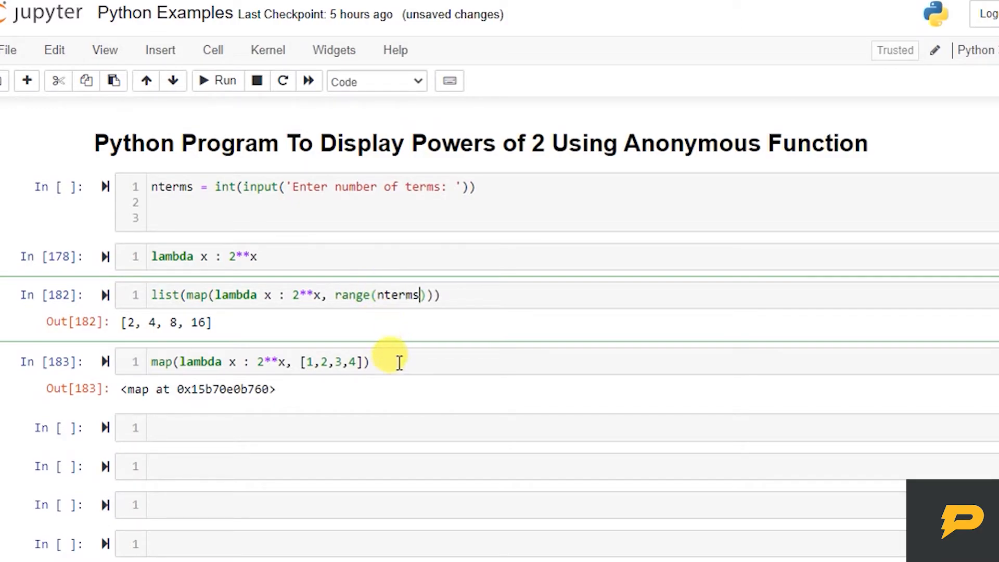
pyautogui.write('10')
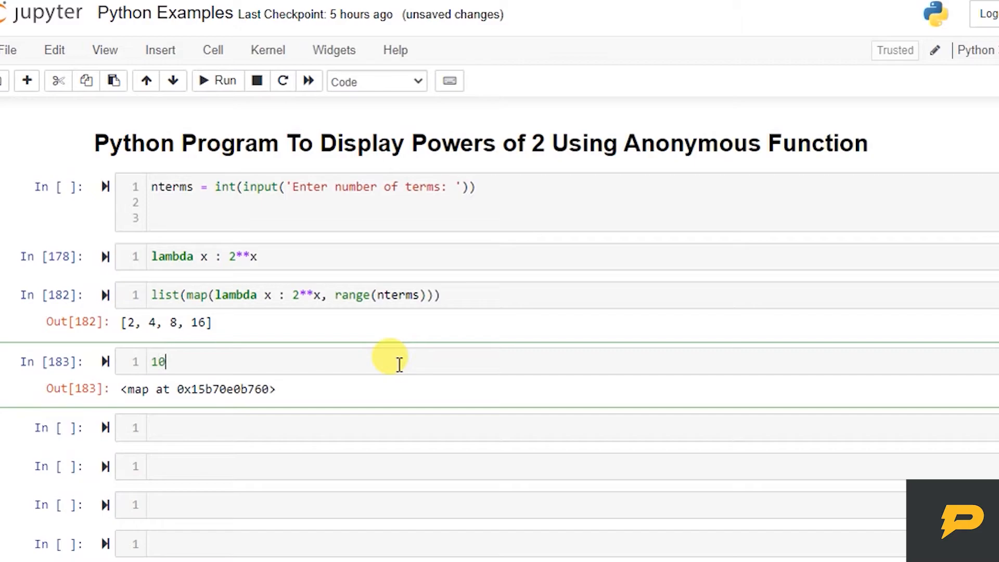
pyautogui.write('(10')
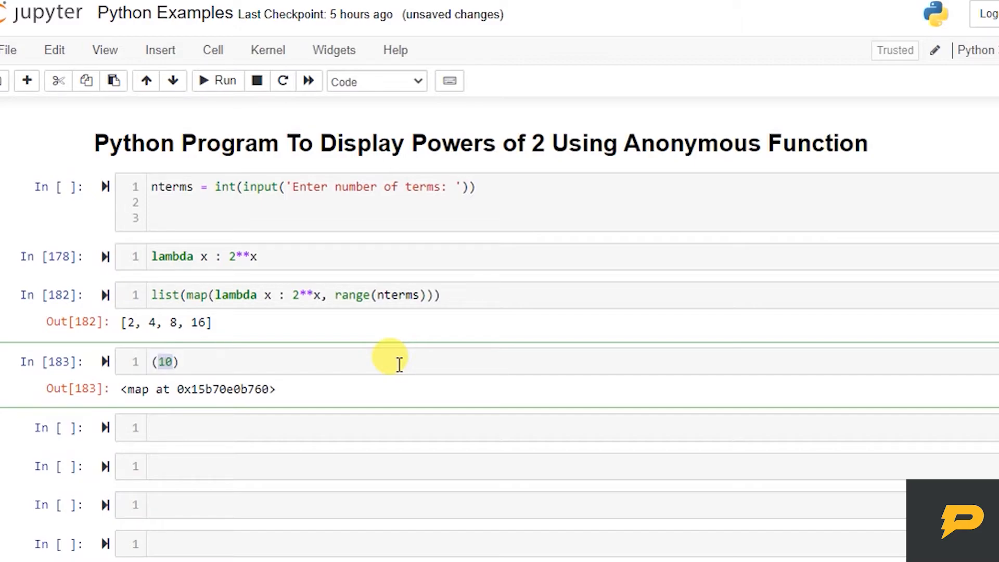
pyautogui.write('range')
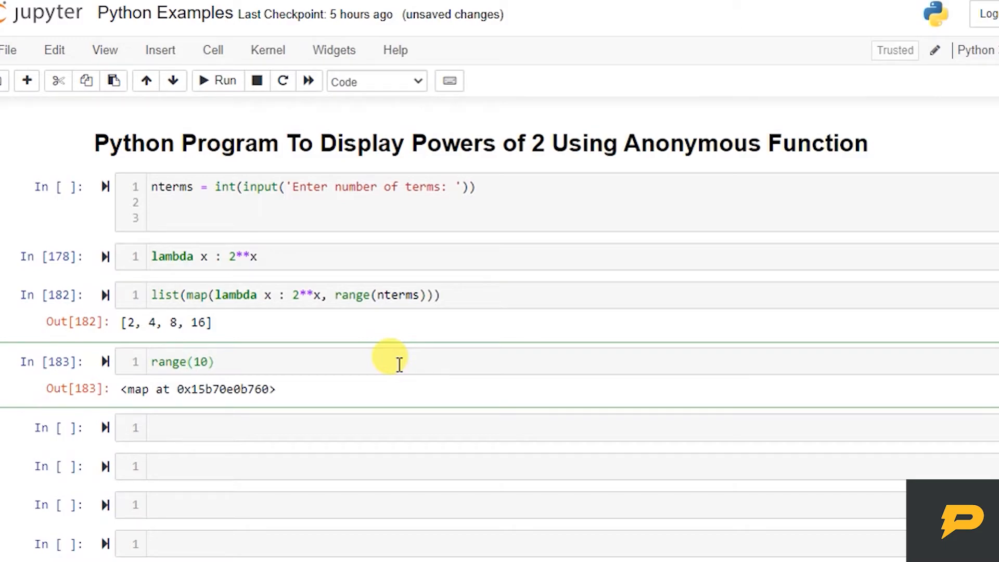
pyautogui.write('(')
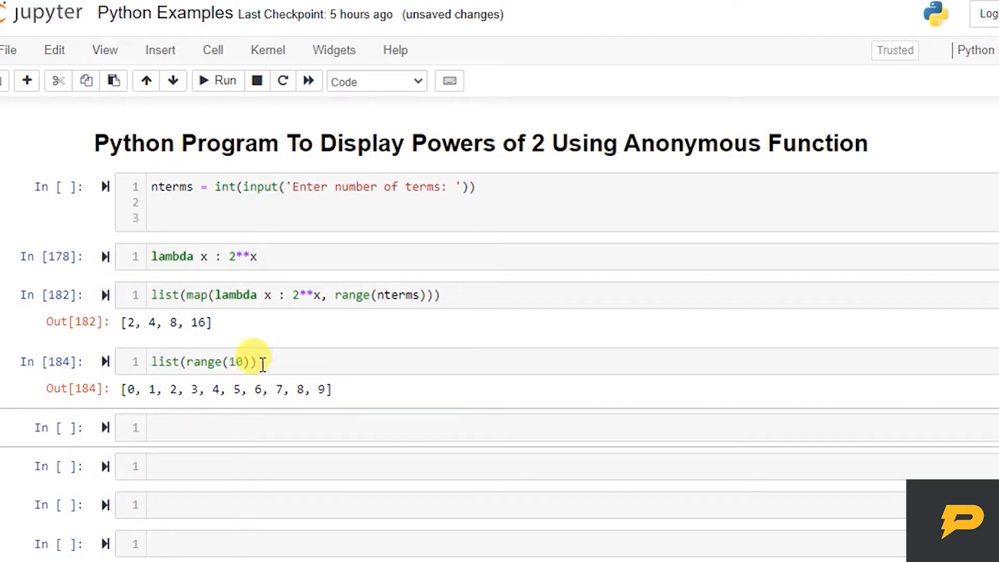
# Check the 0 to 9 output and begin prefixing the powers line with a results variable
pyautogui.moveTo(120, 390); pyautogui.dragTo(325, 389)
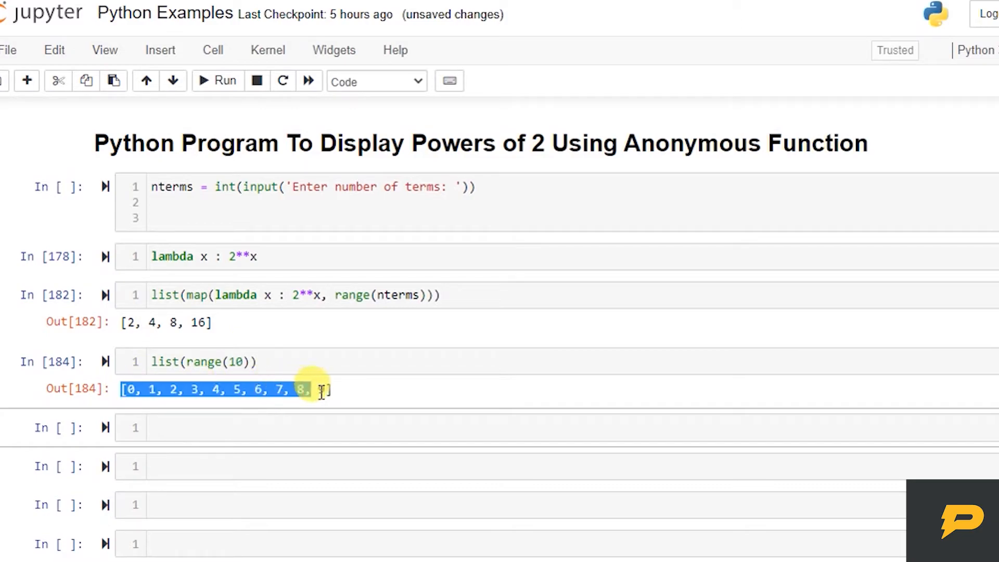
pyautogui.click(440, 295)
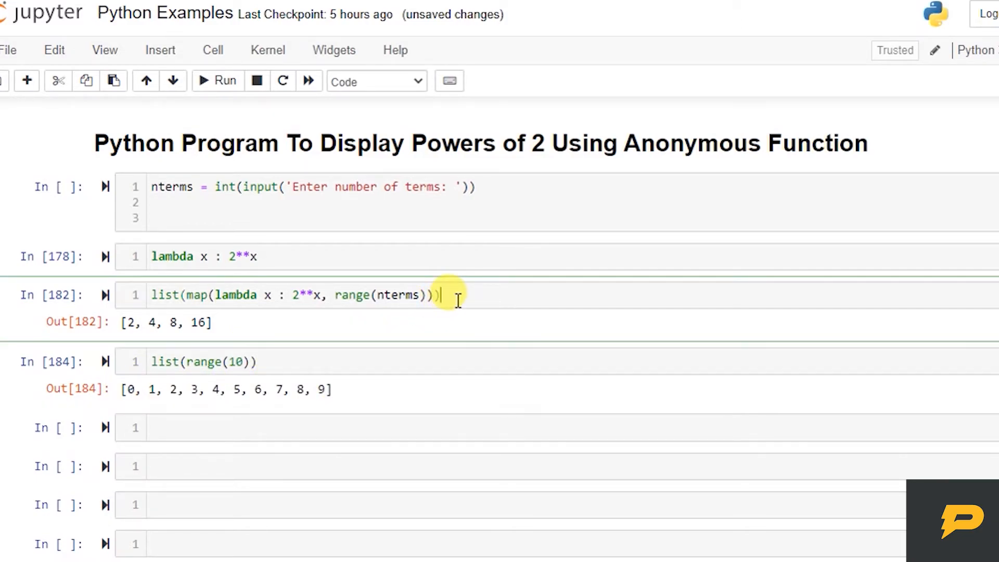
pyautogui.write('results =')
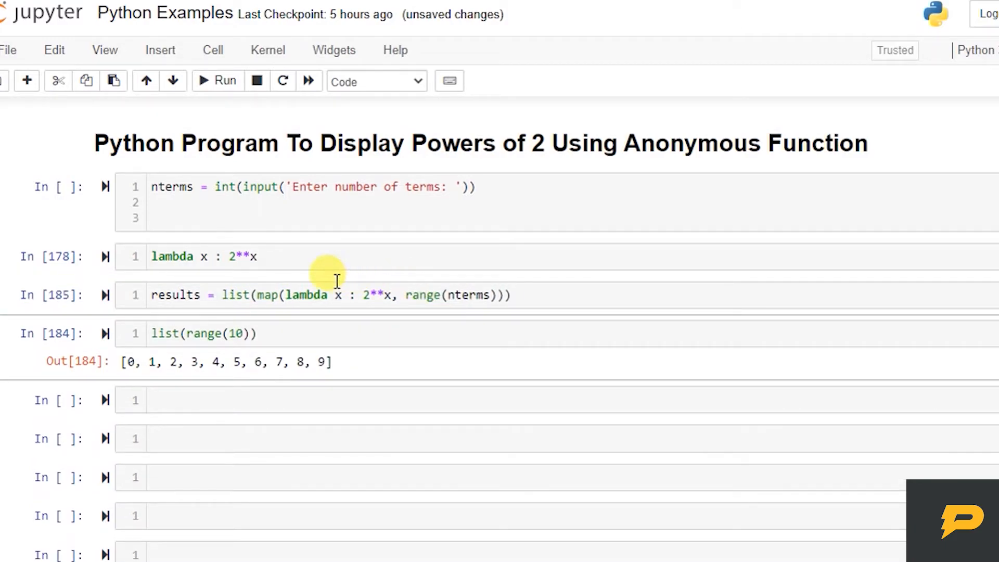
# Remove the scratch cells and put results = list(map(lambda x : 2**x, range(nterms))) under the nterms line
pyautogui.click(57, 81)
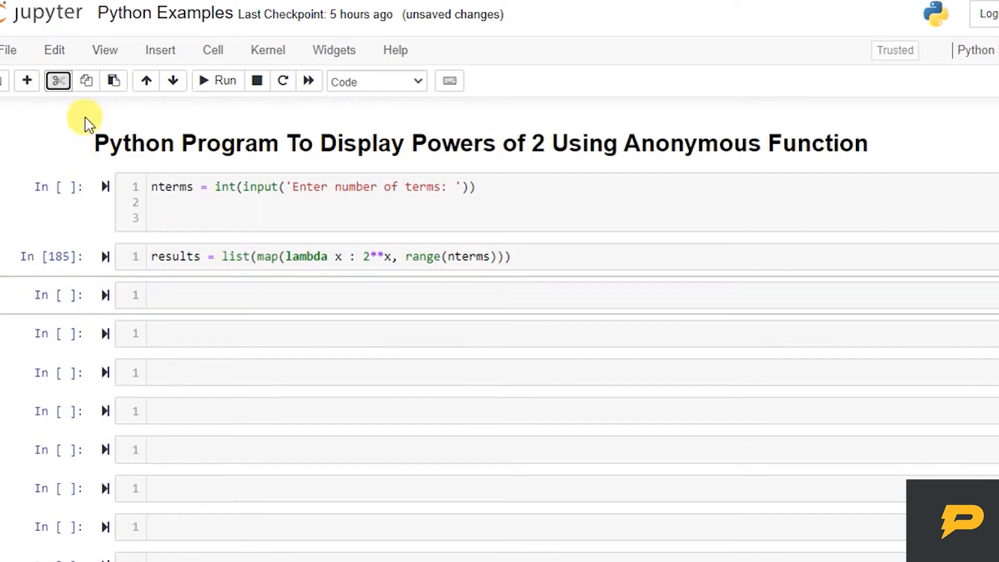
pyautogui.click(187, 213)
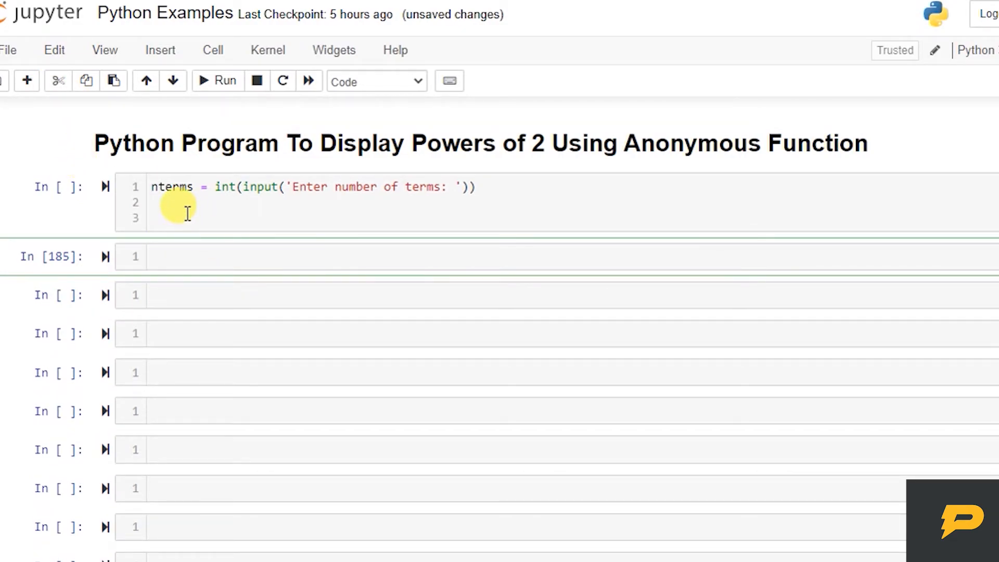
pyautogui.write('results = list(map(lambda x : 2**x, range(nterms)))')
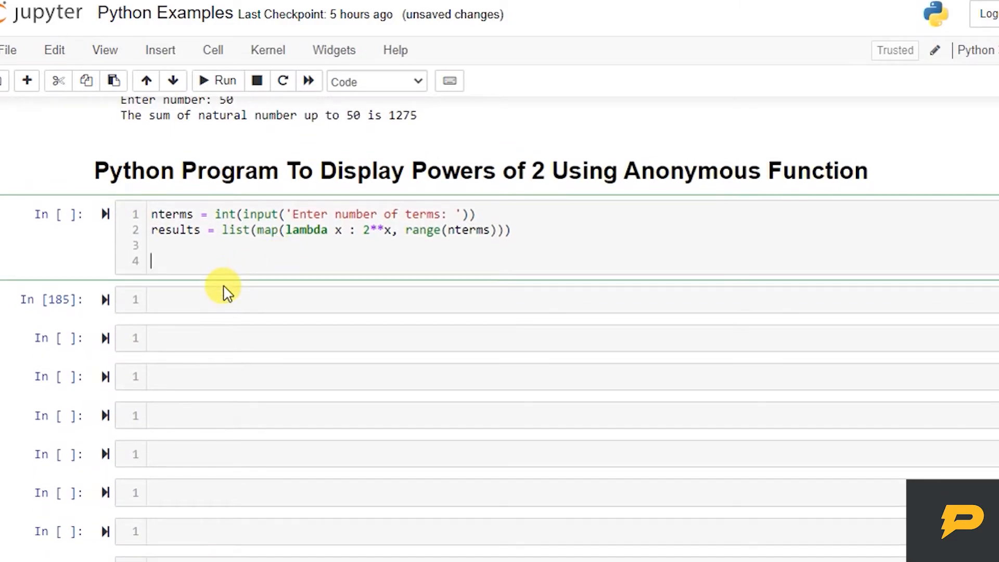
# Print the term count and start a for i in range(nterms): loop
pyautogui.write("print('Total number of terms are")
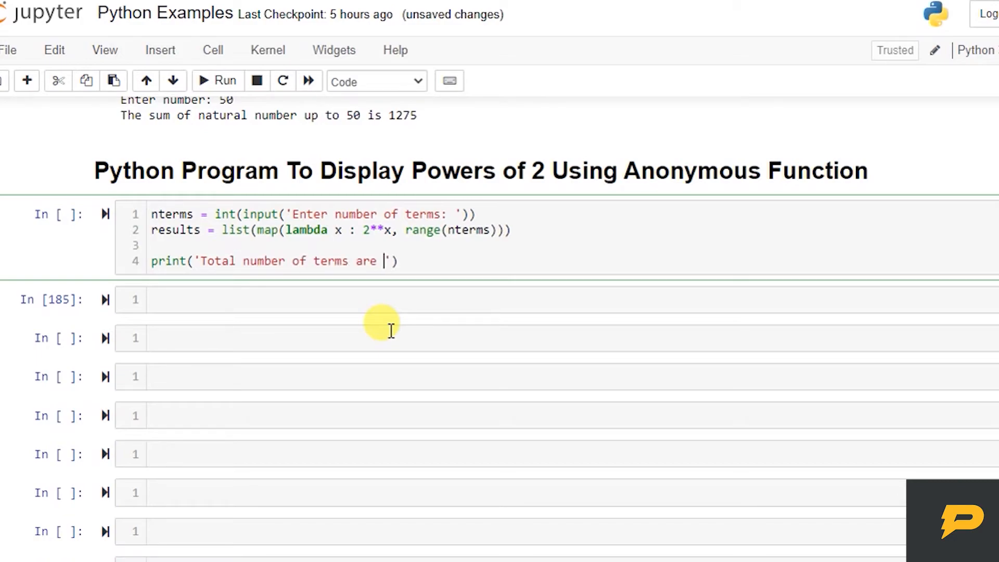
pyautogui.write(', nterms')
pyautogui.write('for')
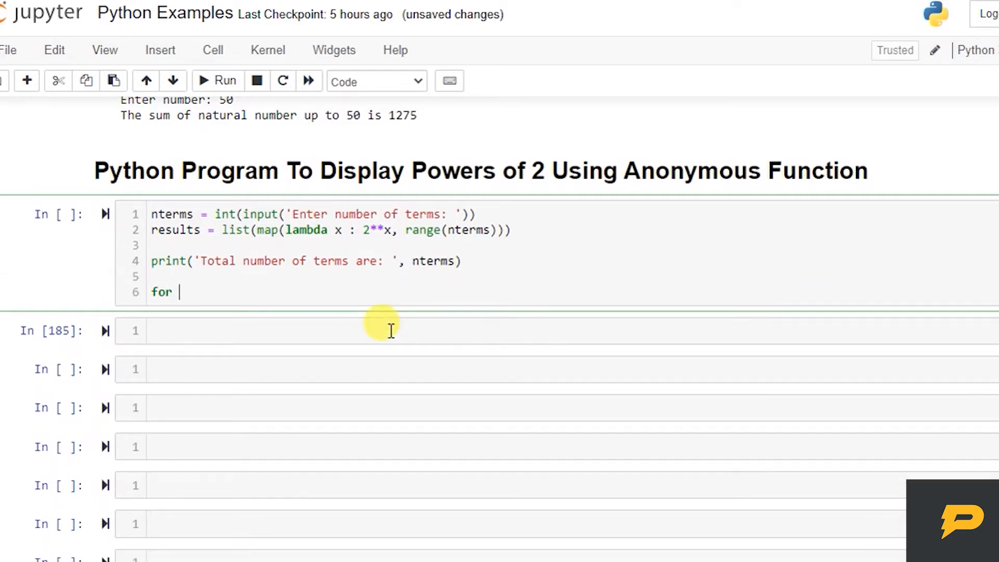
pyautogui.write('i in rnge')
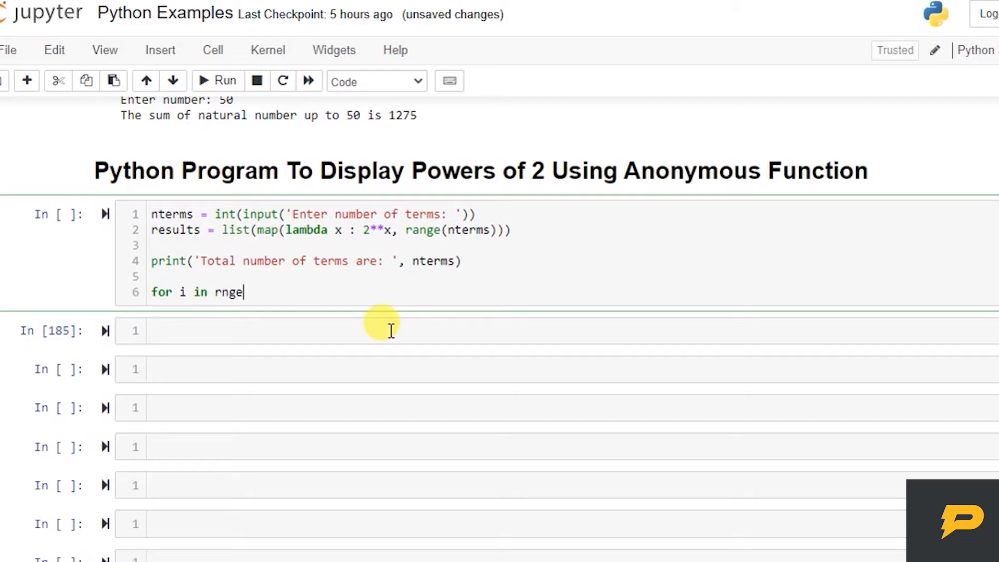
pyautogui.write('ange()')
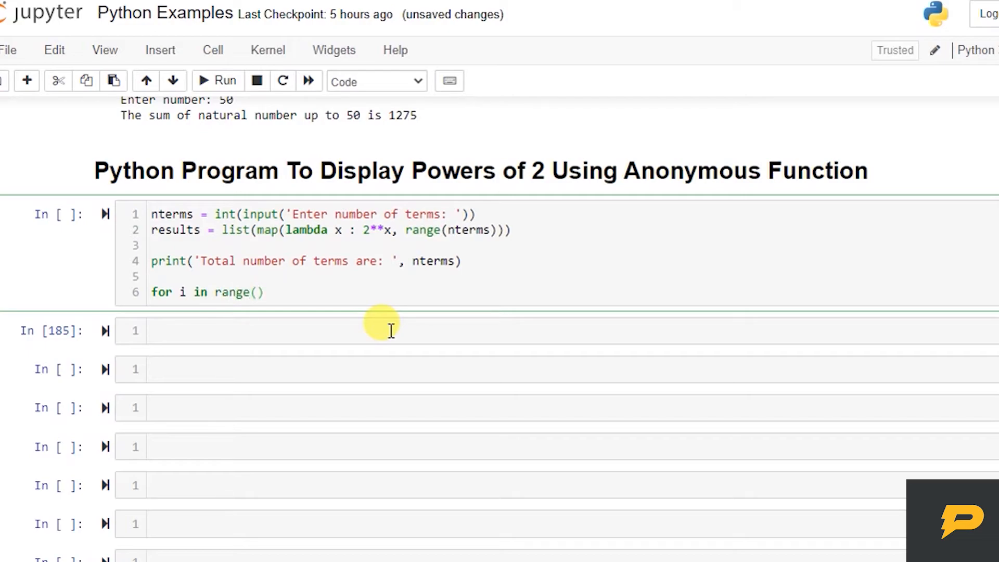
pyautogui.write('nterms):')
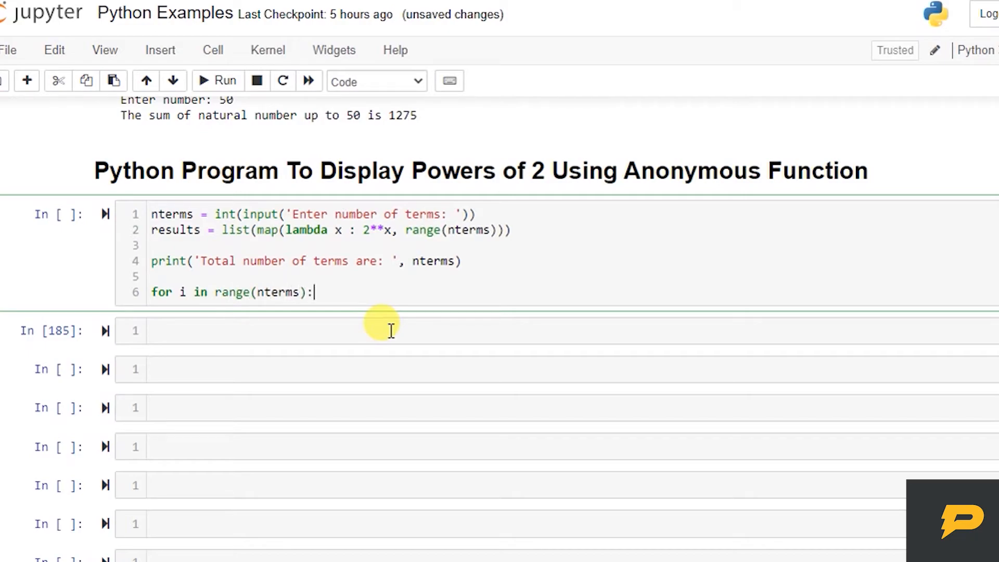
# Make the loop print '2 raised to power', i, 'is', results[i] for each term
pyautogui.write('print()')
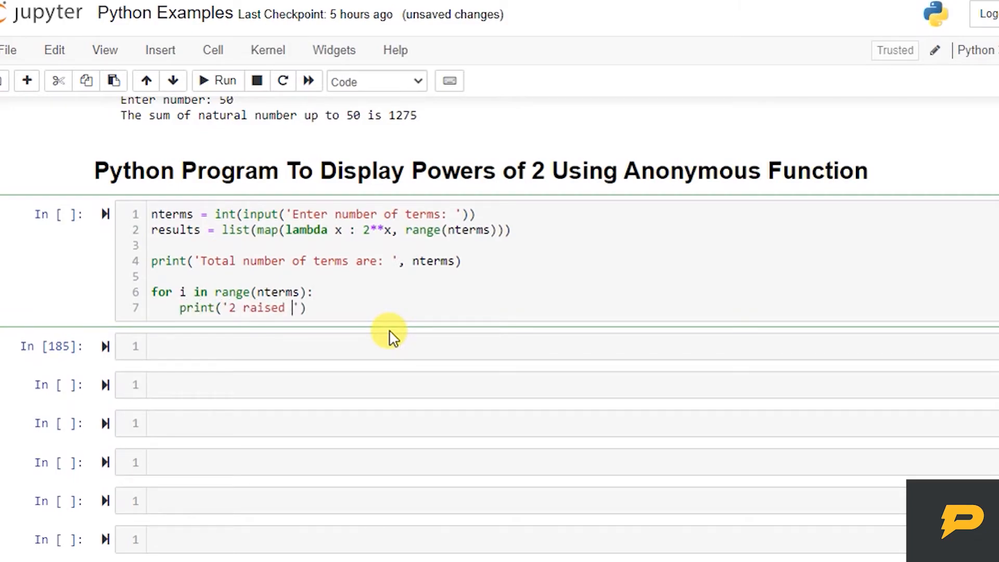
pyautogui.write('to power,')
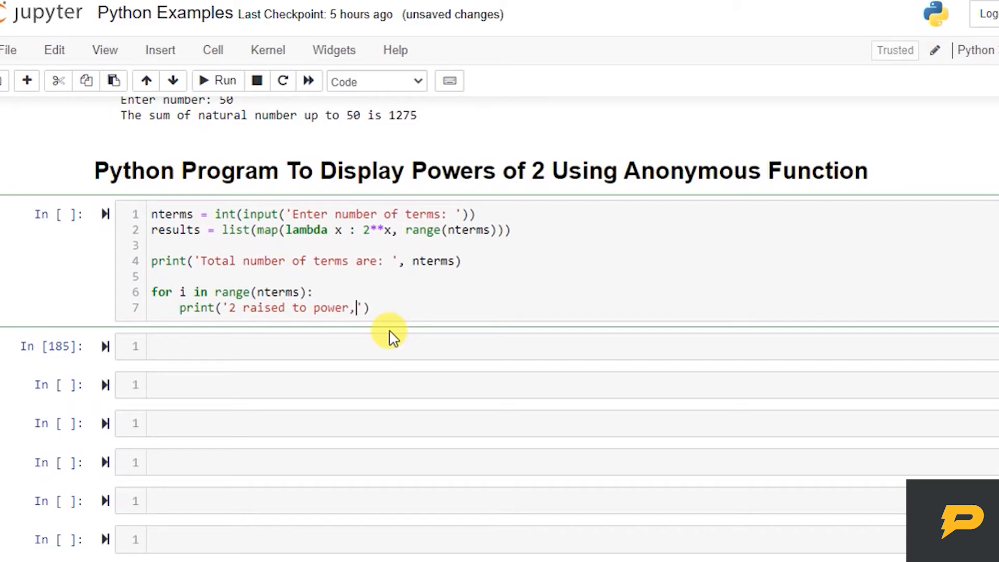
pyautogui.press('Backspace')
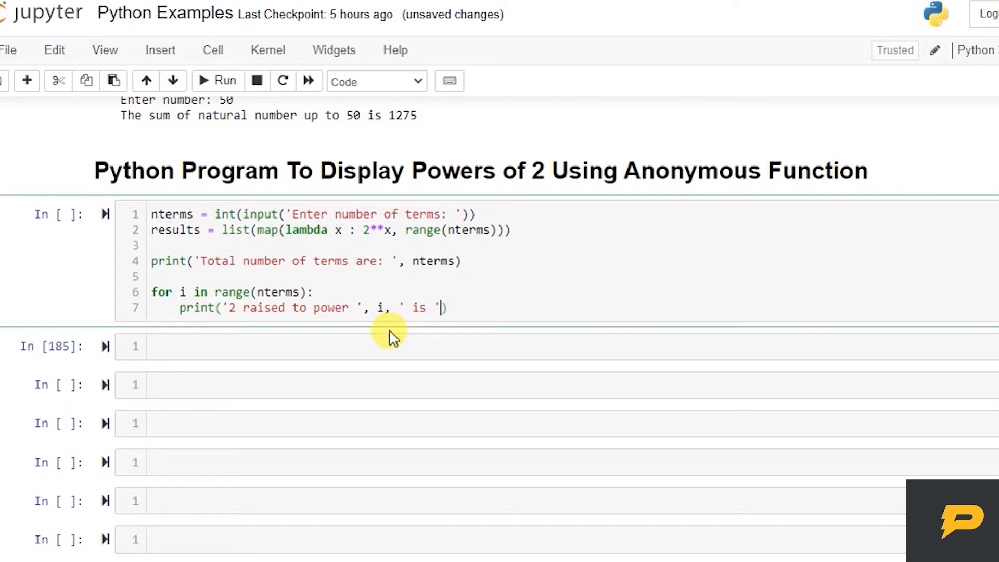
pyautogui.write(',')
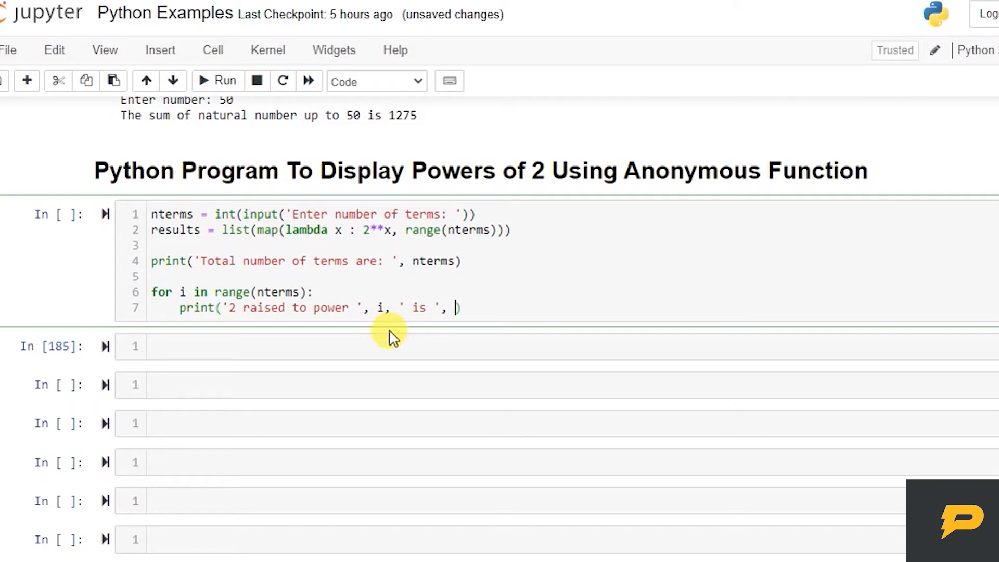
pyautogui.write('results[i]')
pyautogui.write('10')
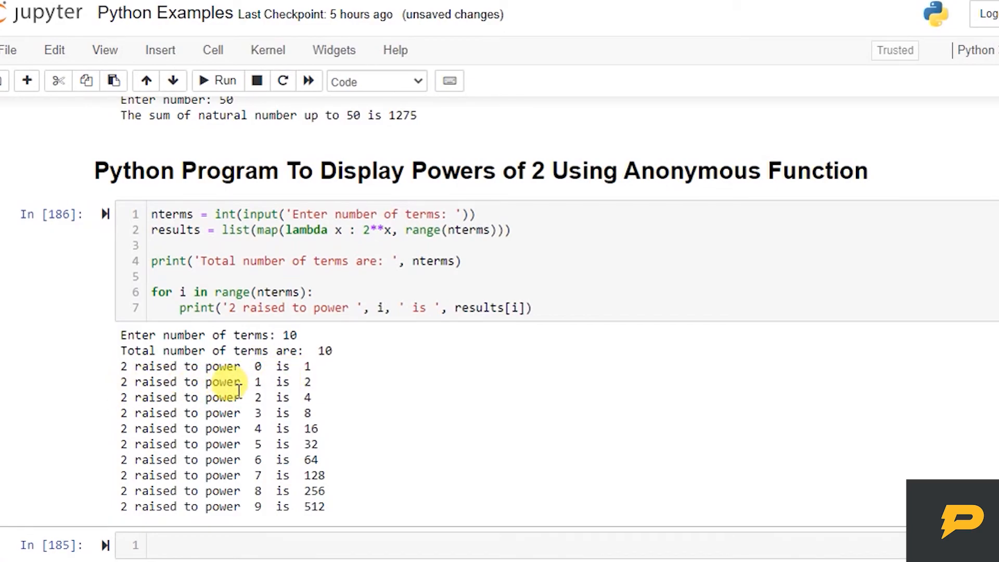
pyautogui.moveTo(172, 428)
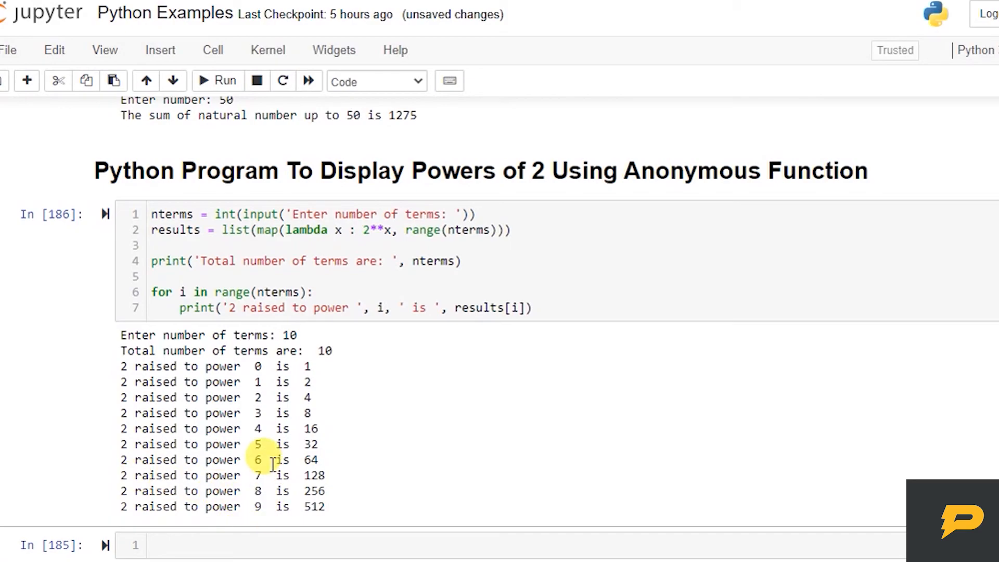
# Rerun the powers program with 100 terms and scroll through the printed powers of 2
pyautogui.click(216, 81)
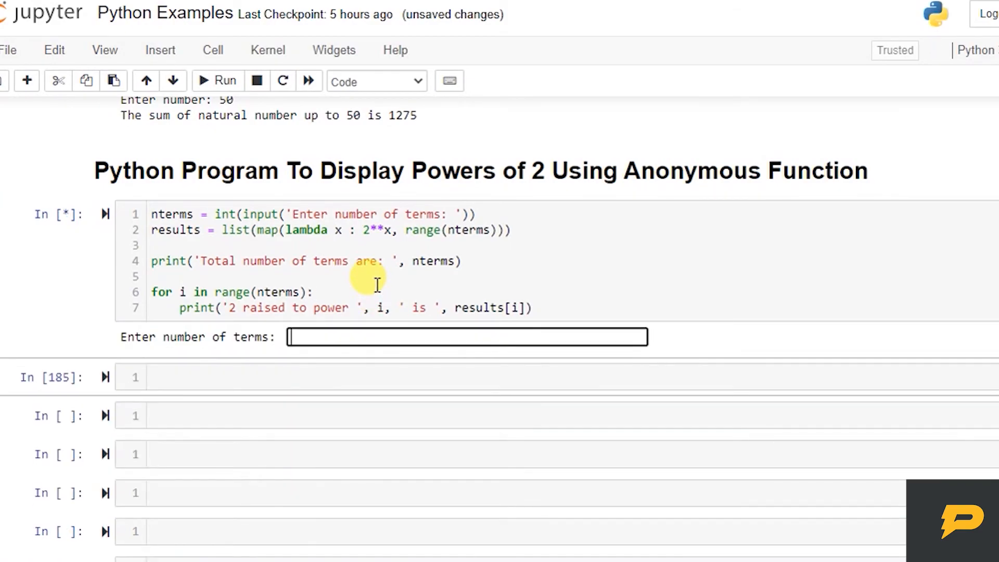
pyautogui.write('100')
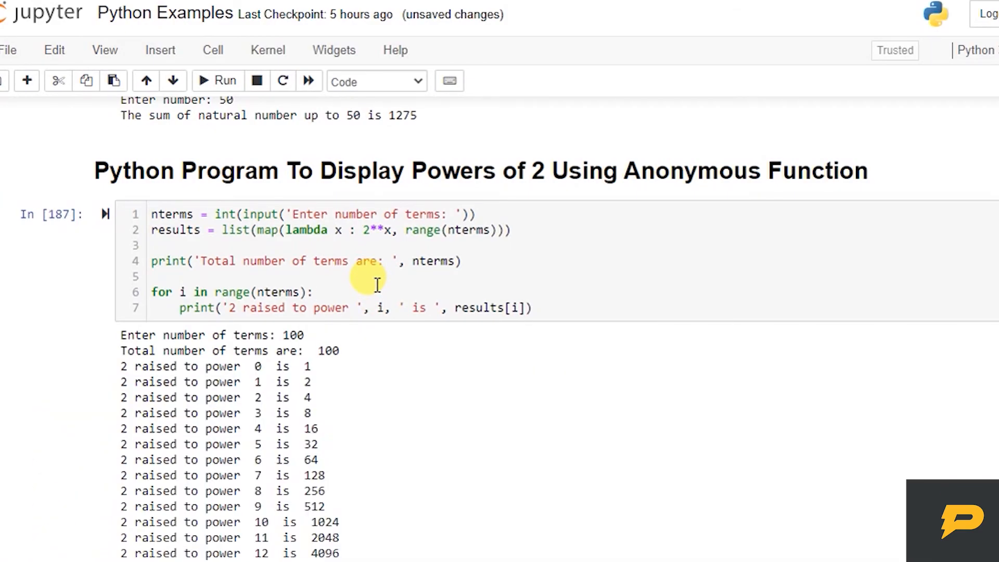
pyautogui.scroll(-3)
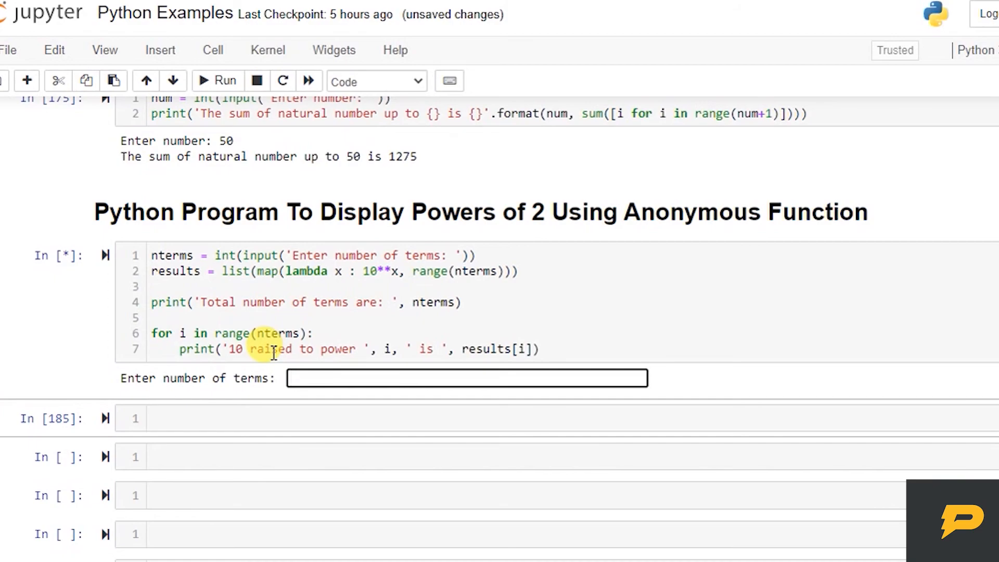
# Try base 10, restore 2**x and rerun with 20 terms listing powers up to 524288
pyautogui.write('10')
pyautogui.click(570, 271)
pyautogui.write('2')
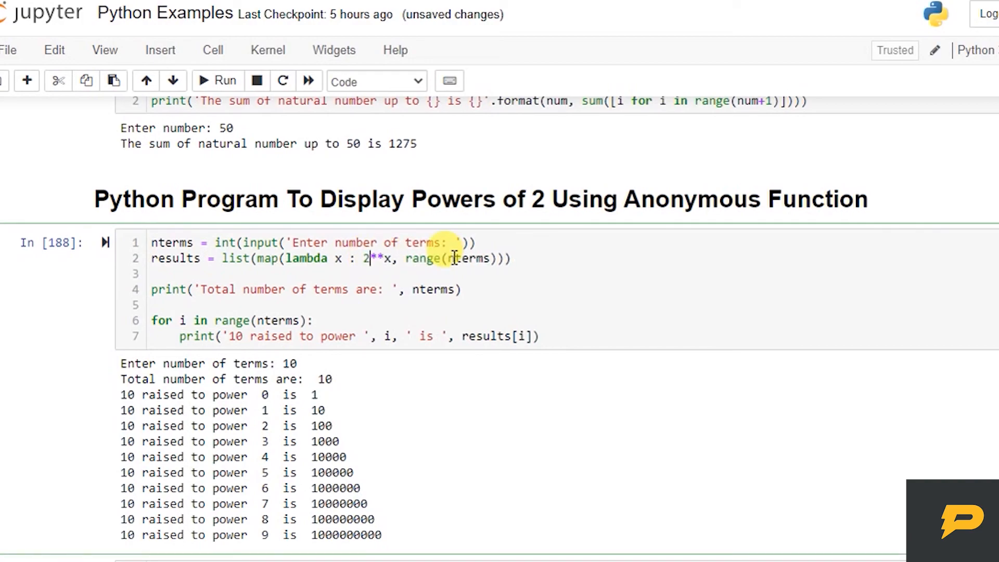
pyautogui.click(217, 80)
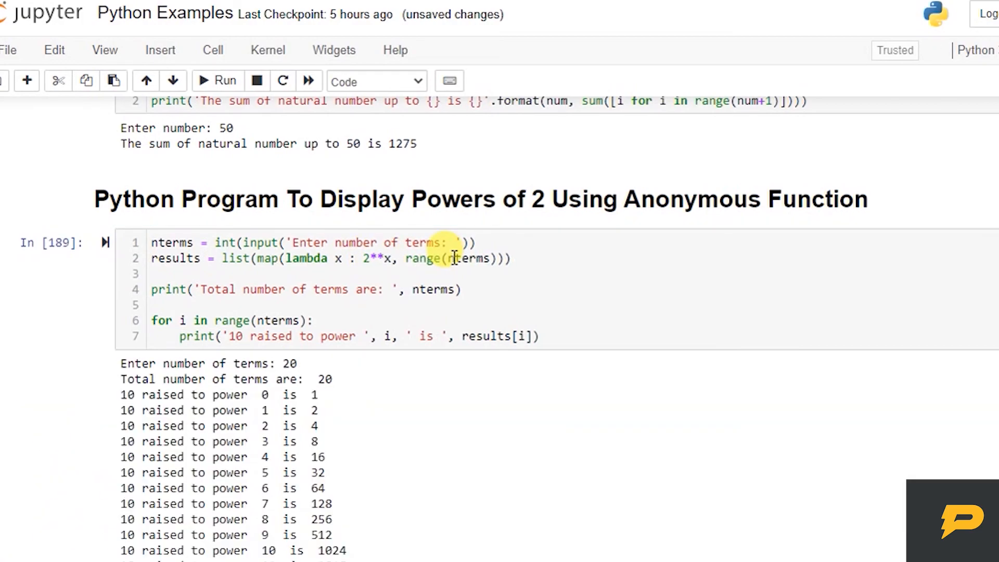
pyautogui.scroll(-3)
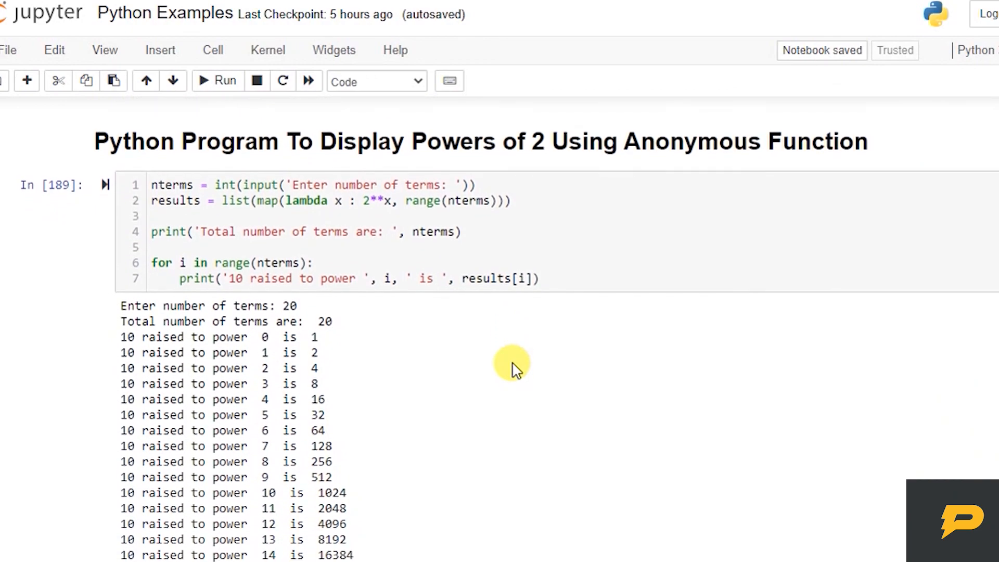
pyautogui.scroll(-3)
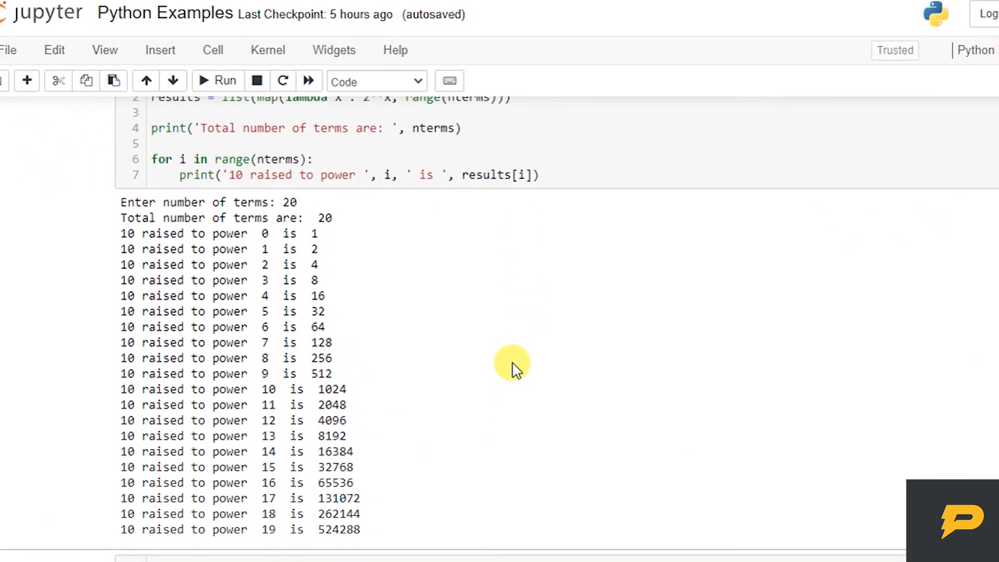